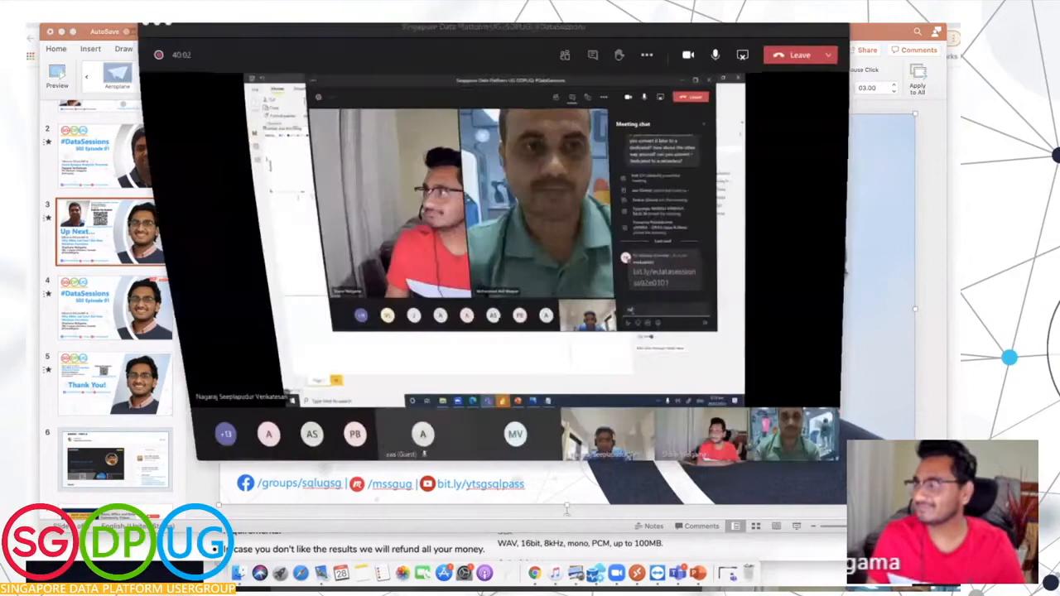
Step: Start the slide show and advance to the 'about me' slide with logo, photo and MCSA badge
left_click(741, 55)
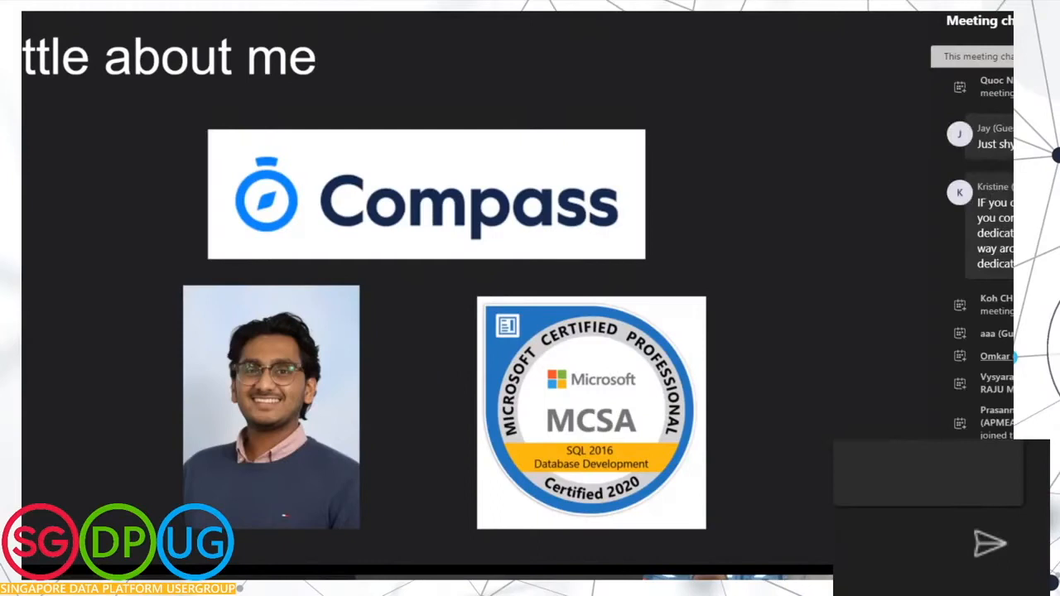
scroll("down", 3)
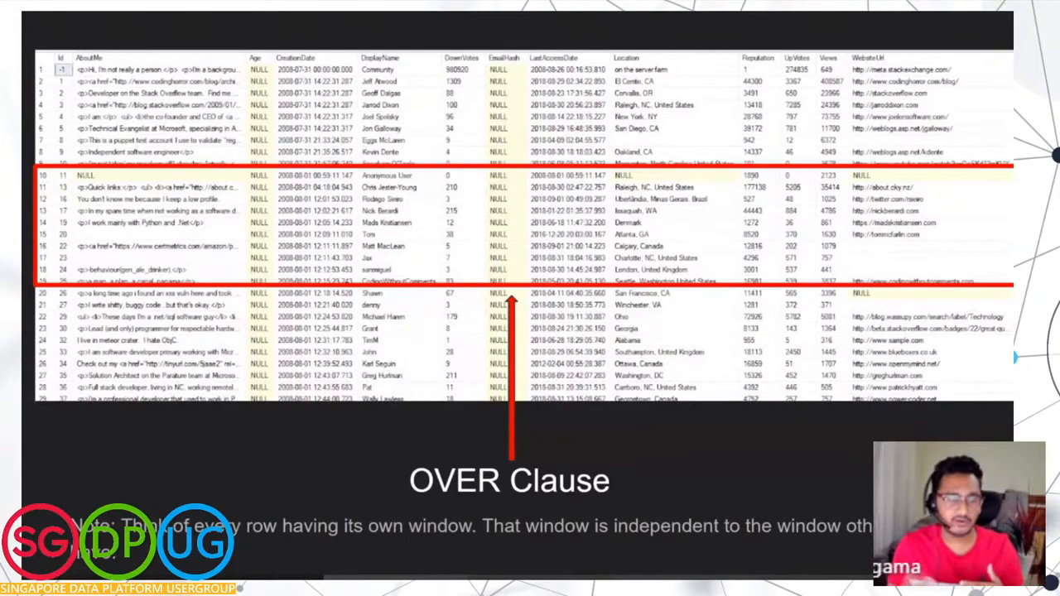
mouse_move(791, 124)
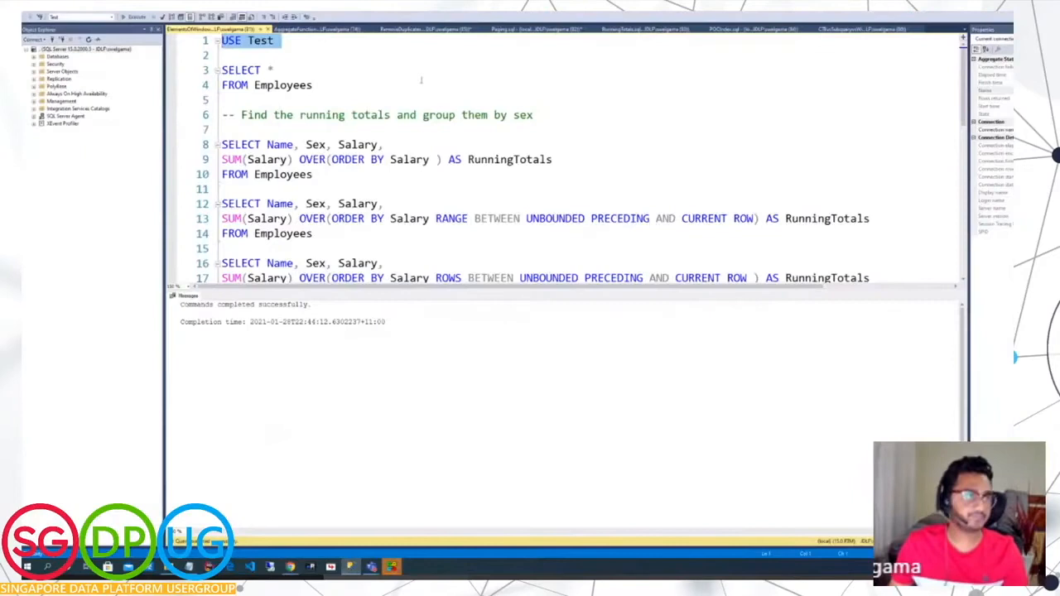
Step: Execute SELECT * FROM Employees and point out Salary inside the SUM expression
left_click(313, 85)
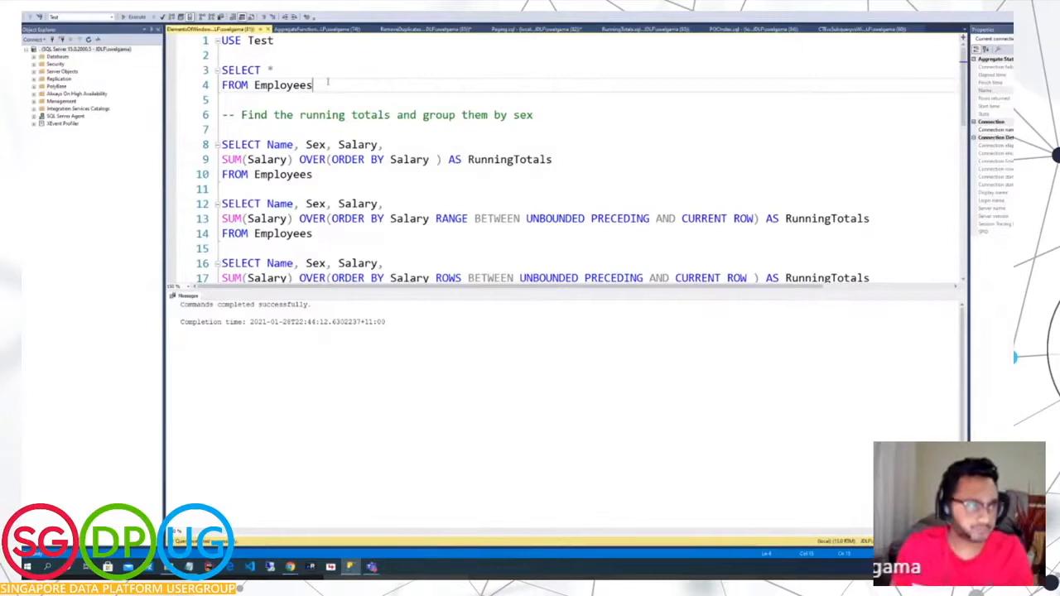
left_click(136, 17)
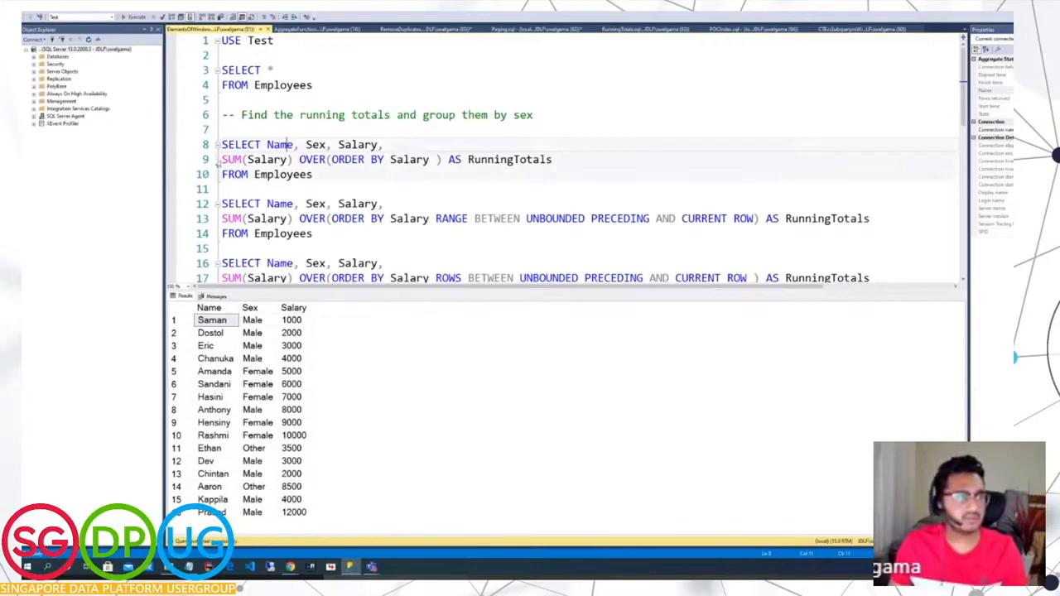
double_click(266, 159)
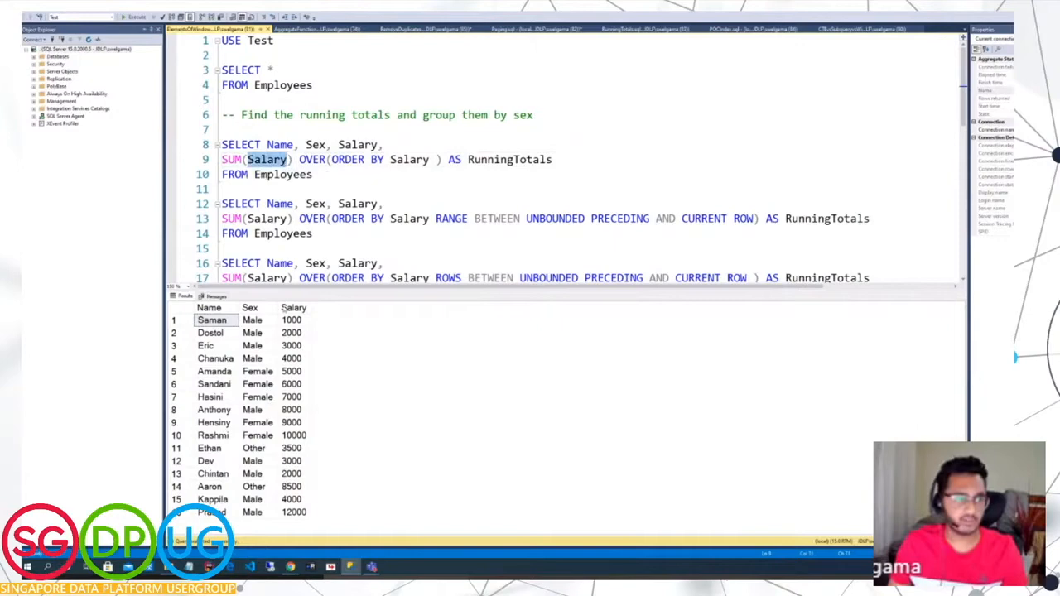
mouse_move(281, 173)
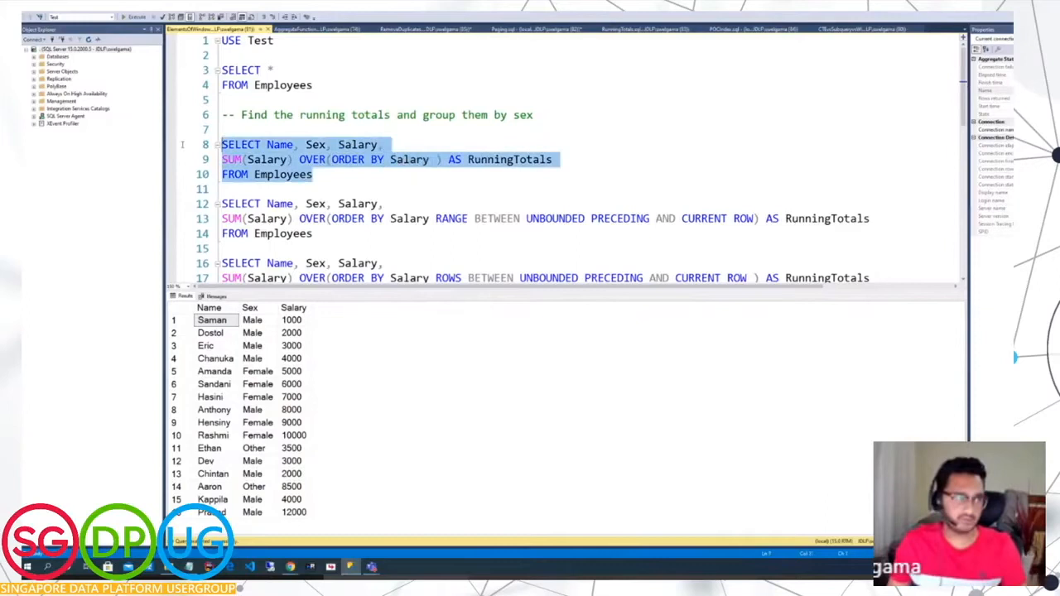
Step: Run the ROWS-frame running-total query, noting totals 1000, 2000, 5000 versus RANGE
left_click(136, 17)
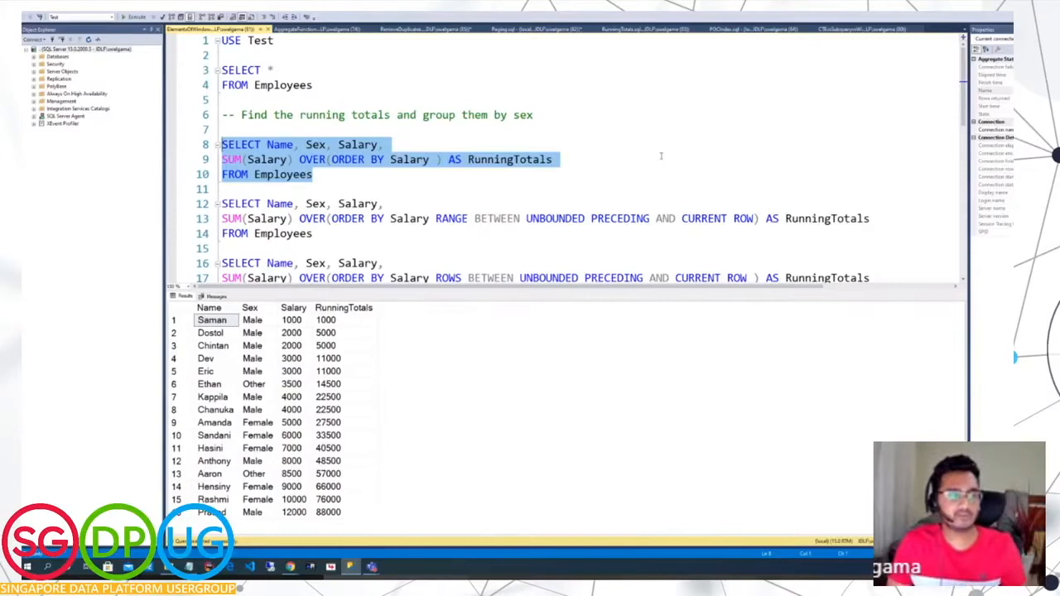
left_click(326, 320)
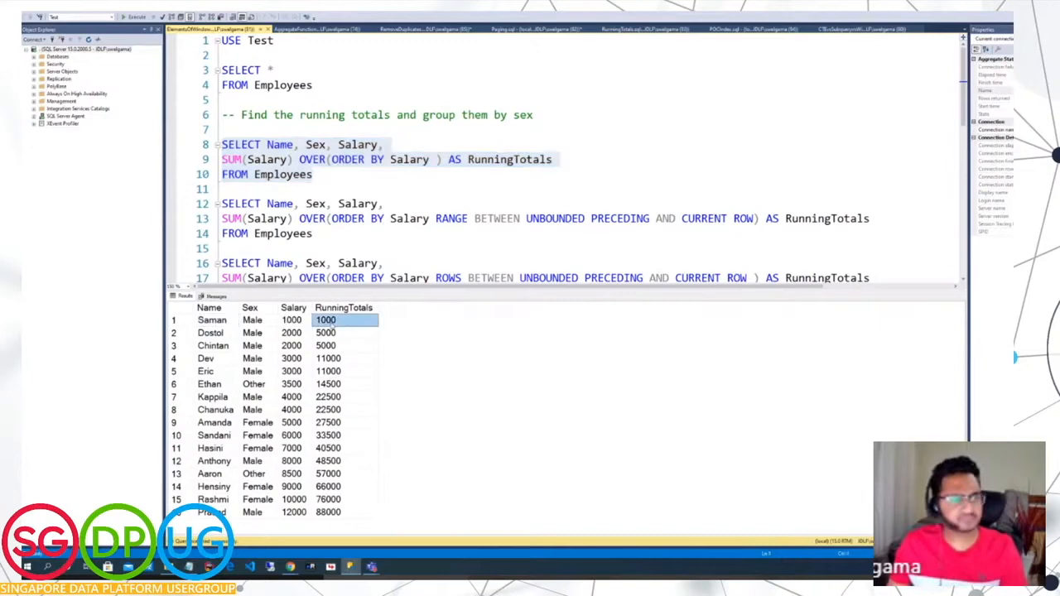
left_click(291, 332)
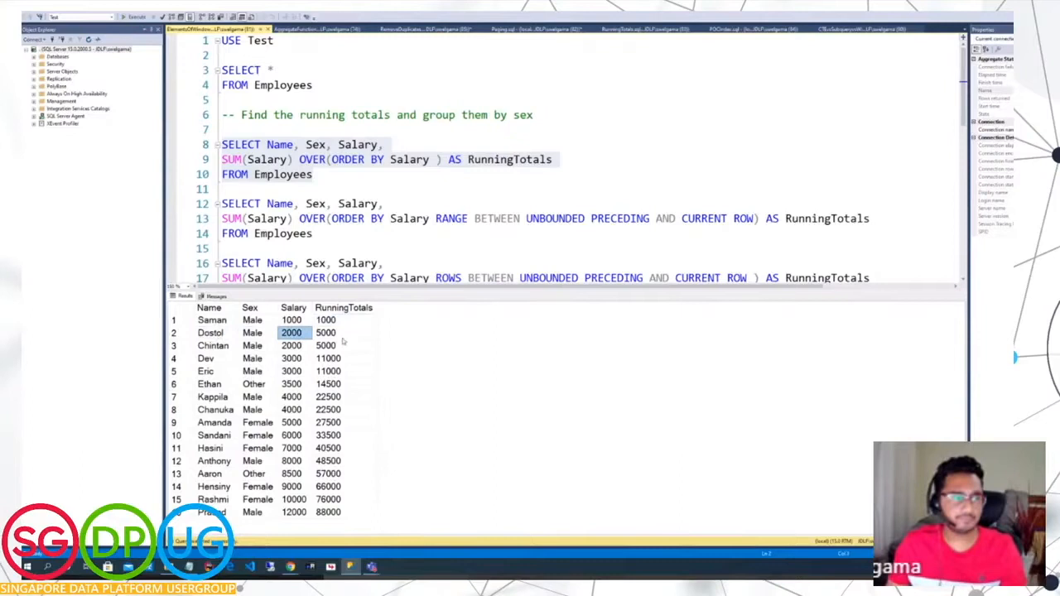
left_click(326, 332)
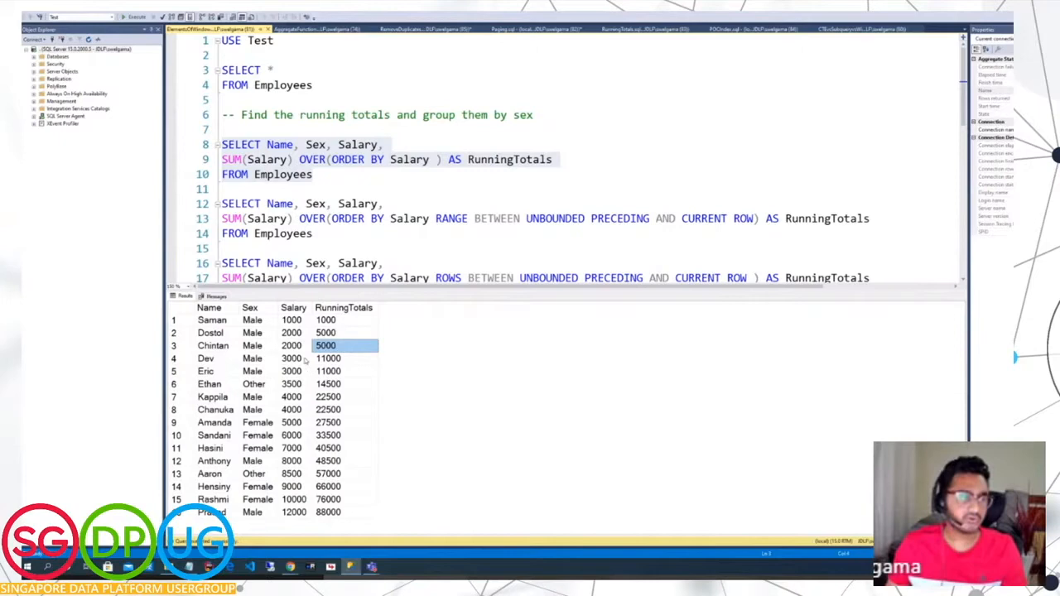
left_click(290, 332)
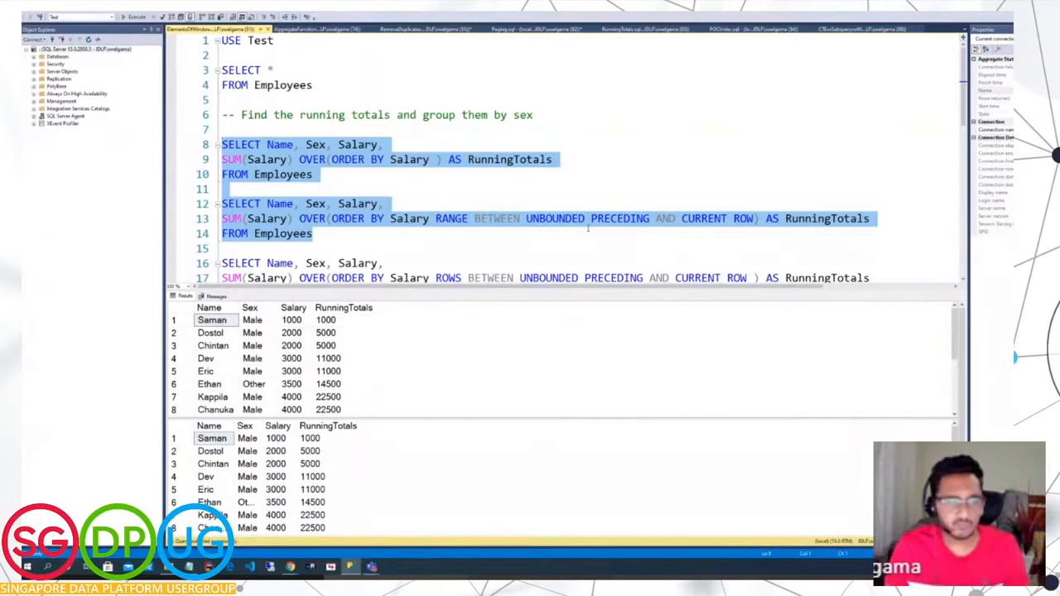
mouse_move(514, 238)
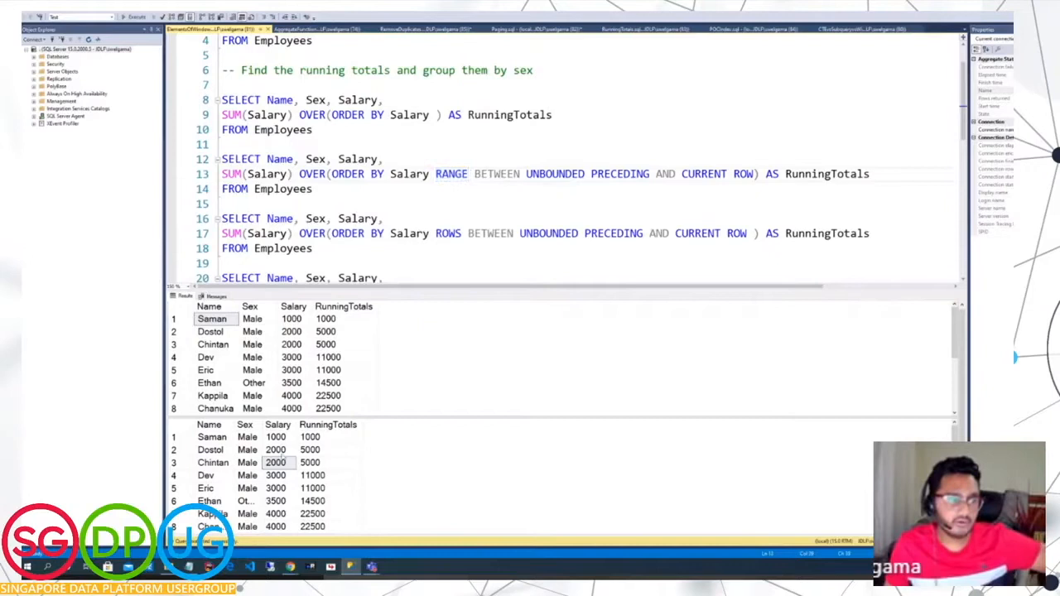
left_click(310, 462)
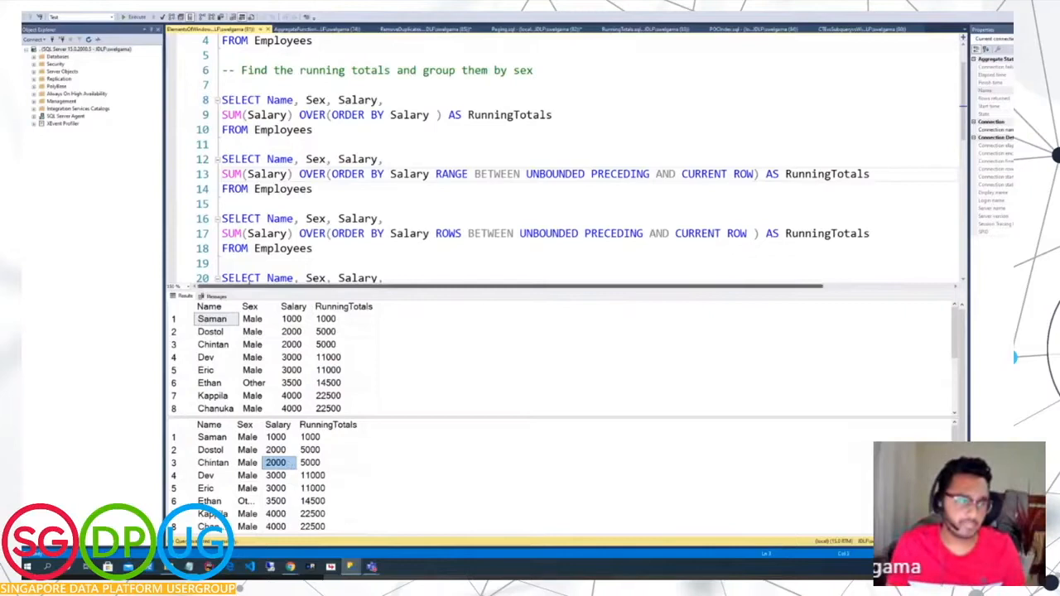
double_click(447, 233)
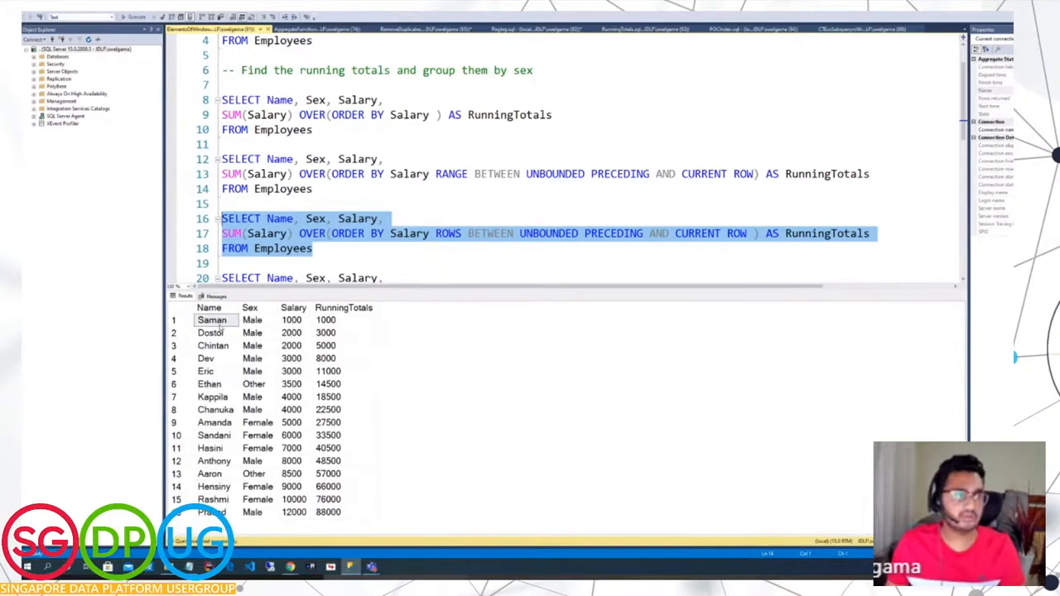
Step: Point out Dostol's running total of 3000 in the ROWS-frame results
left_click(209, 332)
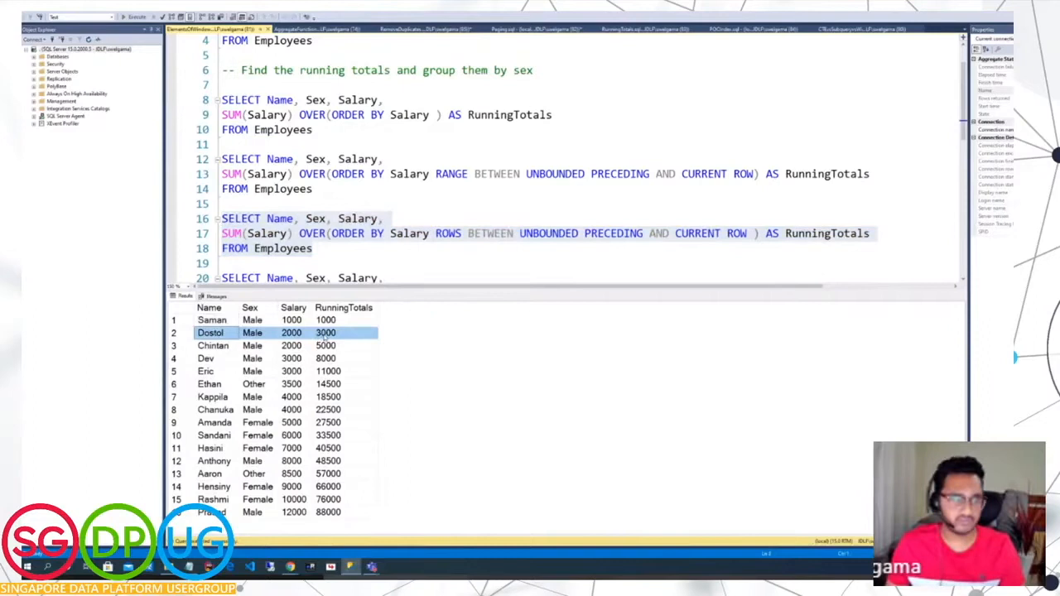
left_click(205, 357)
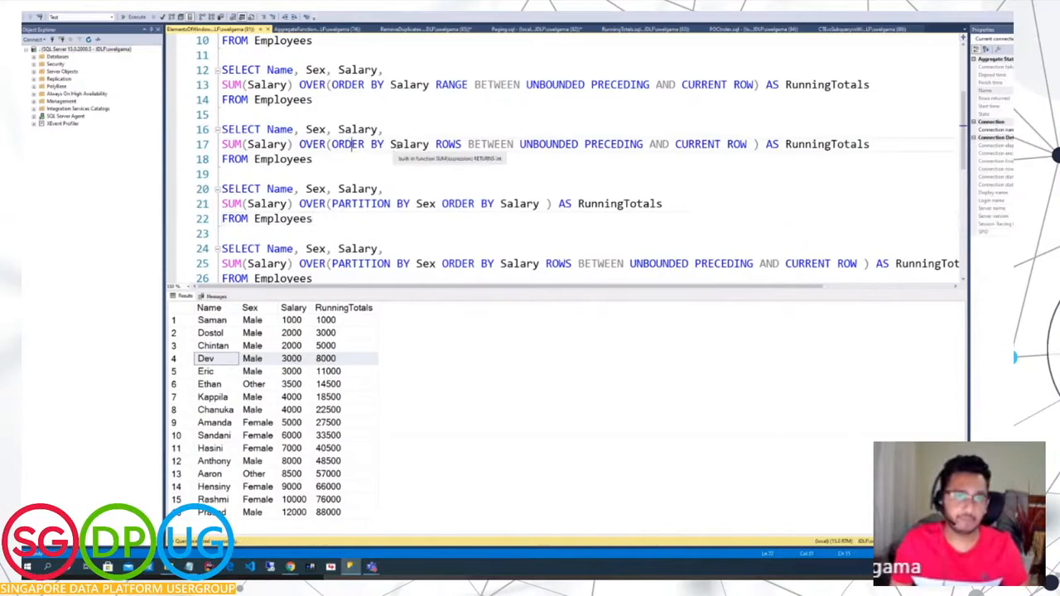
mouse_move(370, 471)
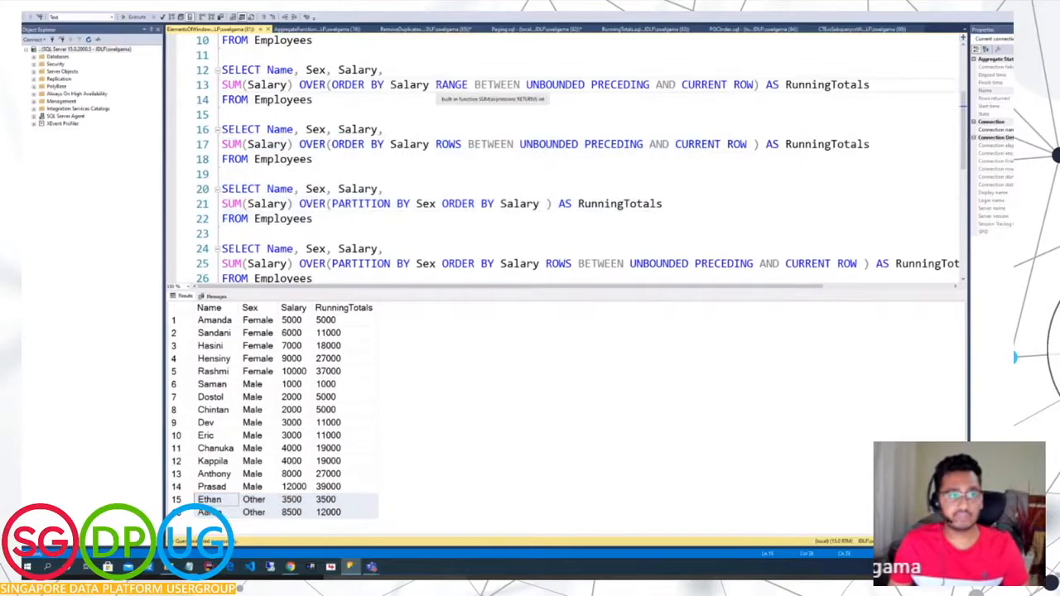
Step: Execute the PARTITION BY Sex ROWS query and point out Saman starting the Male group
left_click(212, 409)
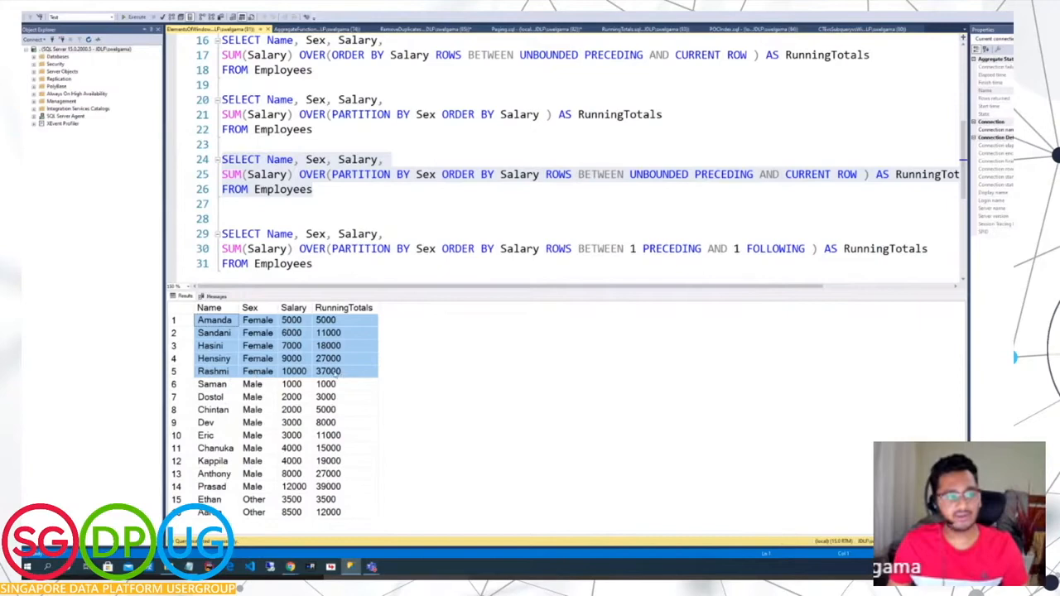
left_click(211, 383)
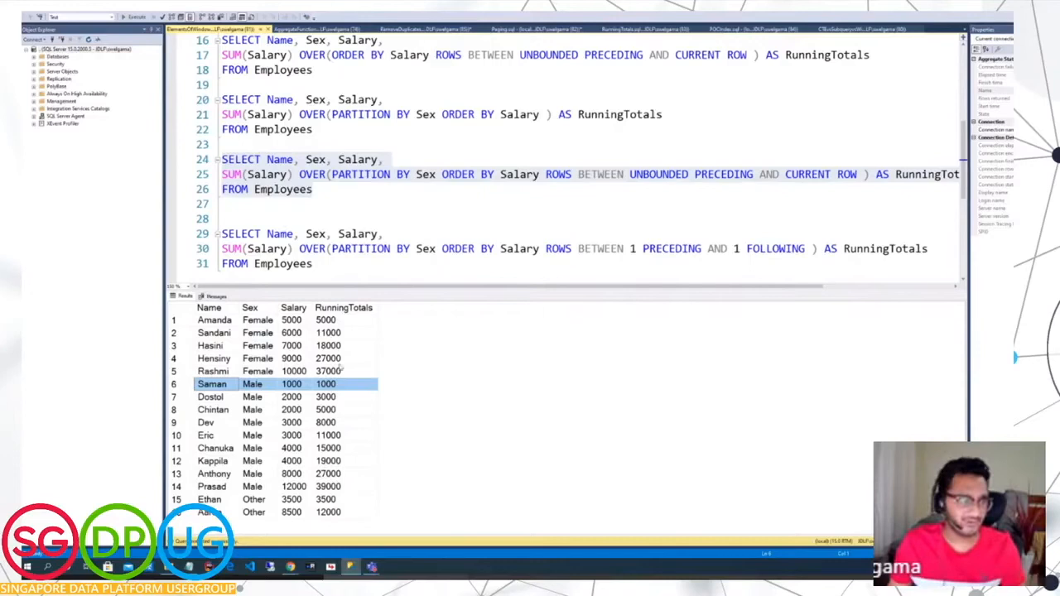
scroll("down", 3)
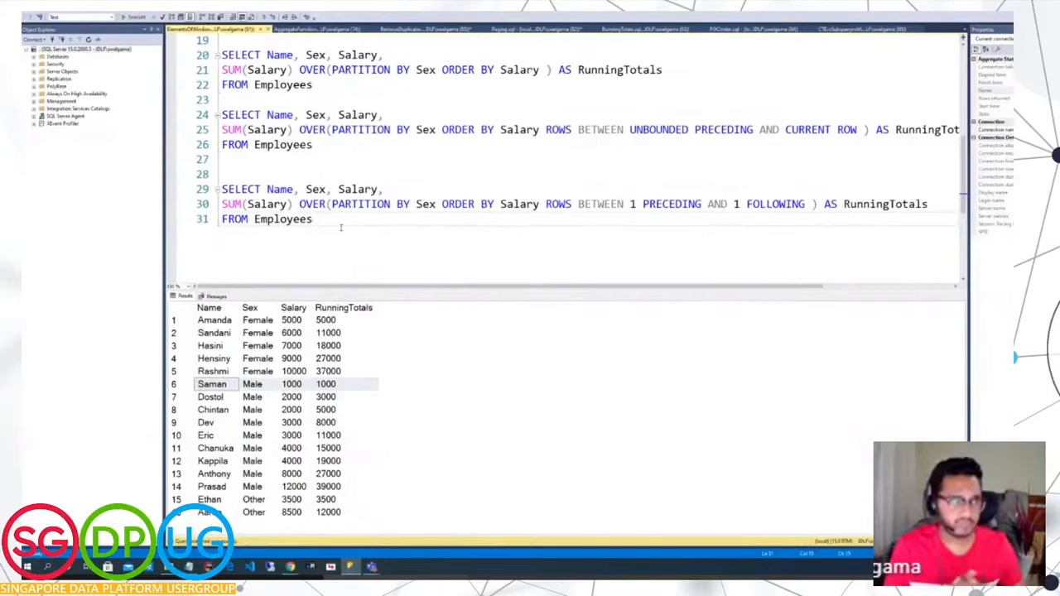
left_click_drag(546, 129, 859, 129)
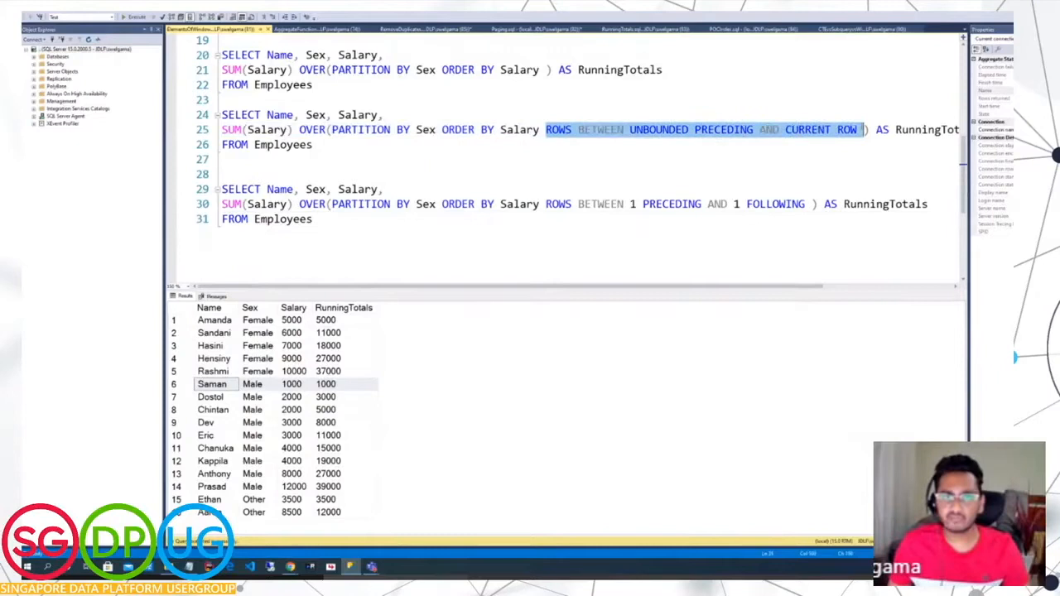
left_click(209, 346)
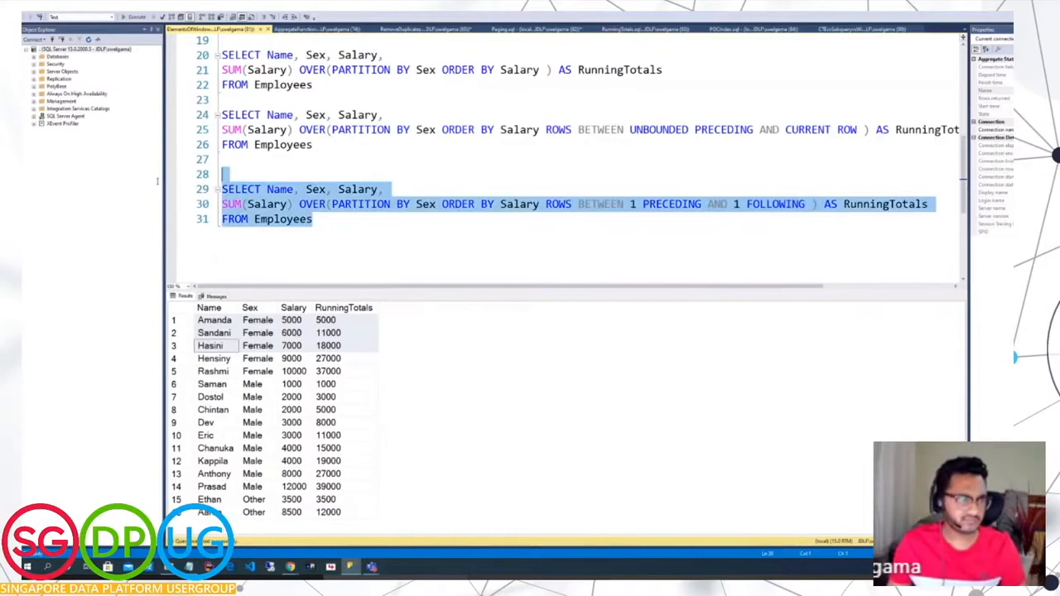
left_click(136, 17)
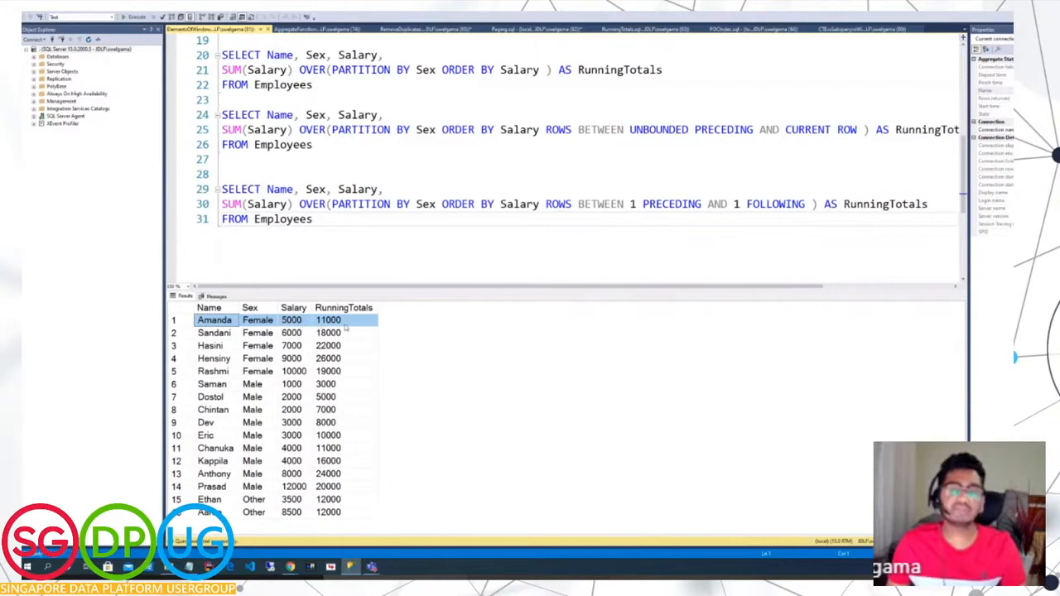
left_click(291, 320)
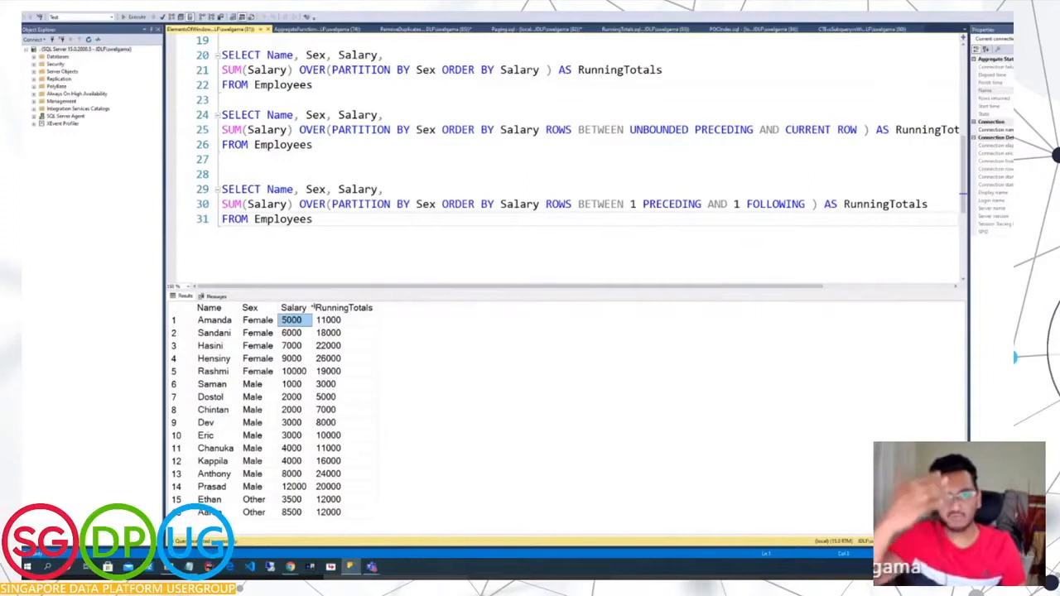
left_click(329, 319)
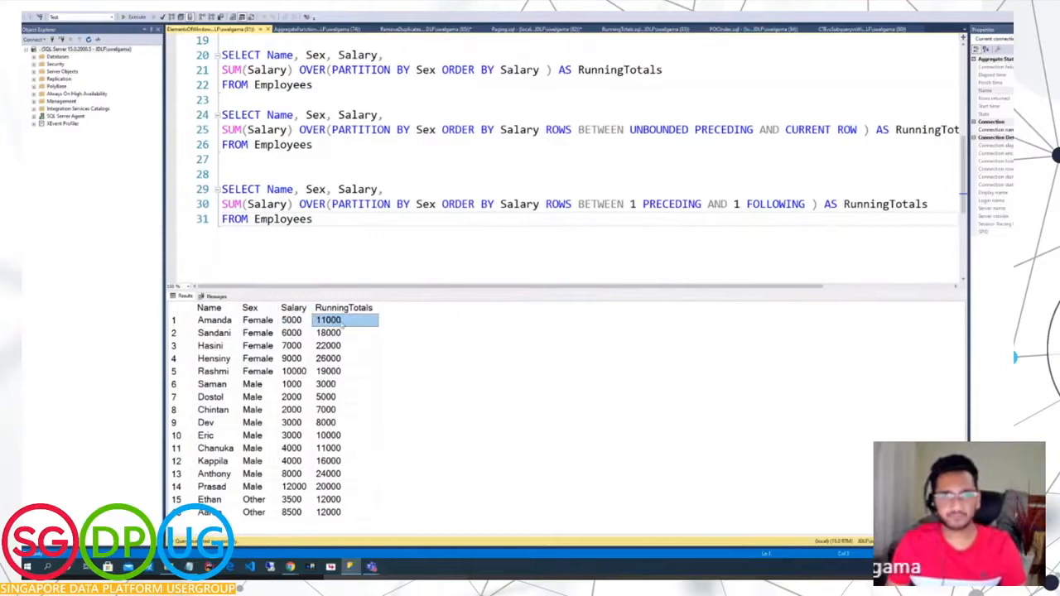
left_click(328, 345)
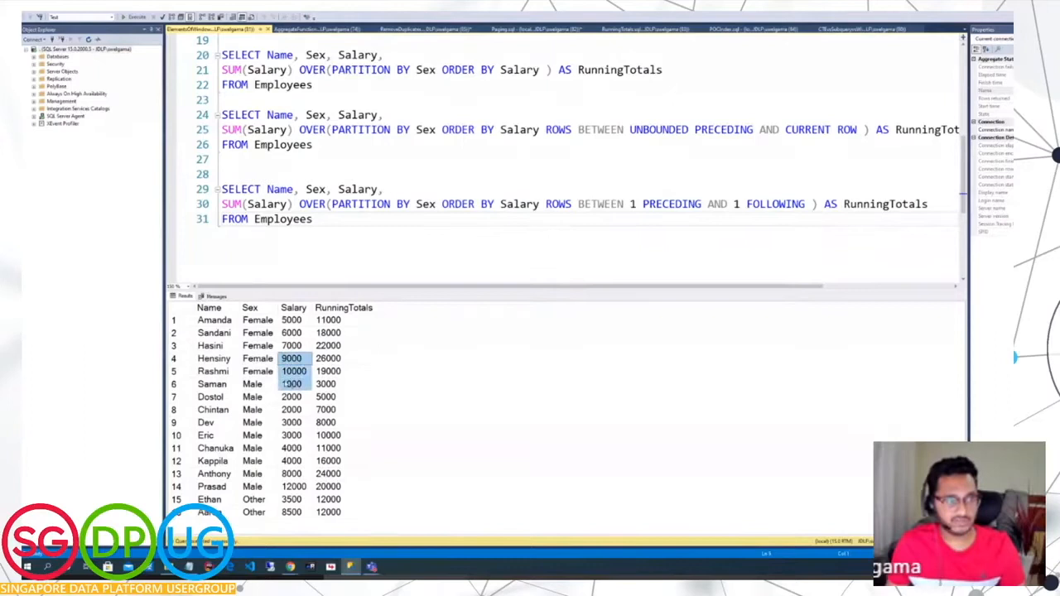
left_click(328, 371)
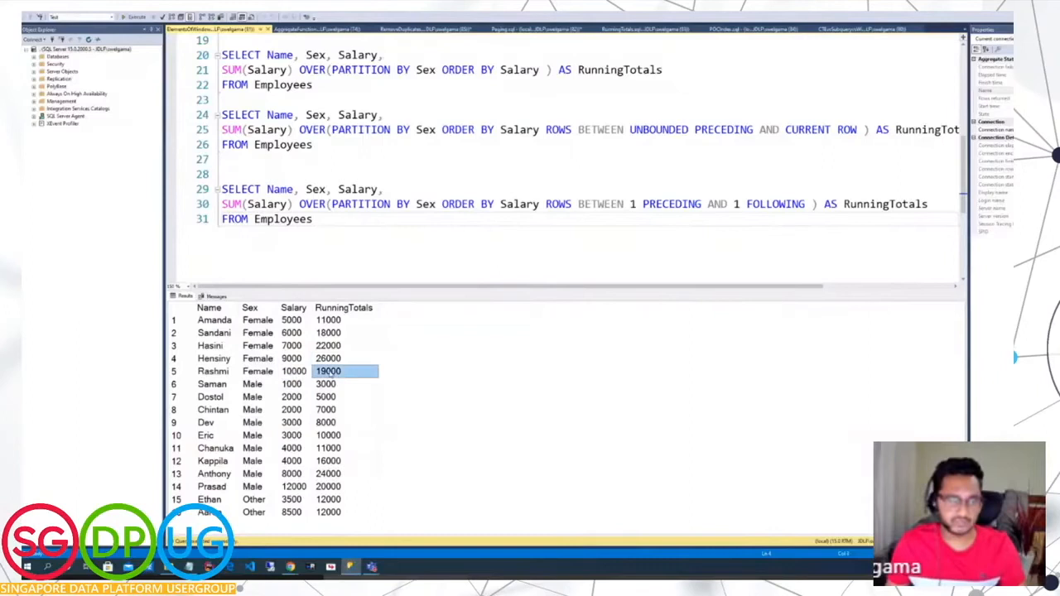
left_click(291, 358)
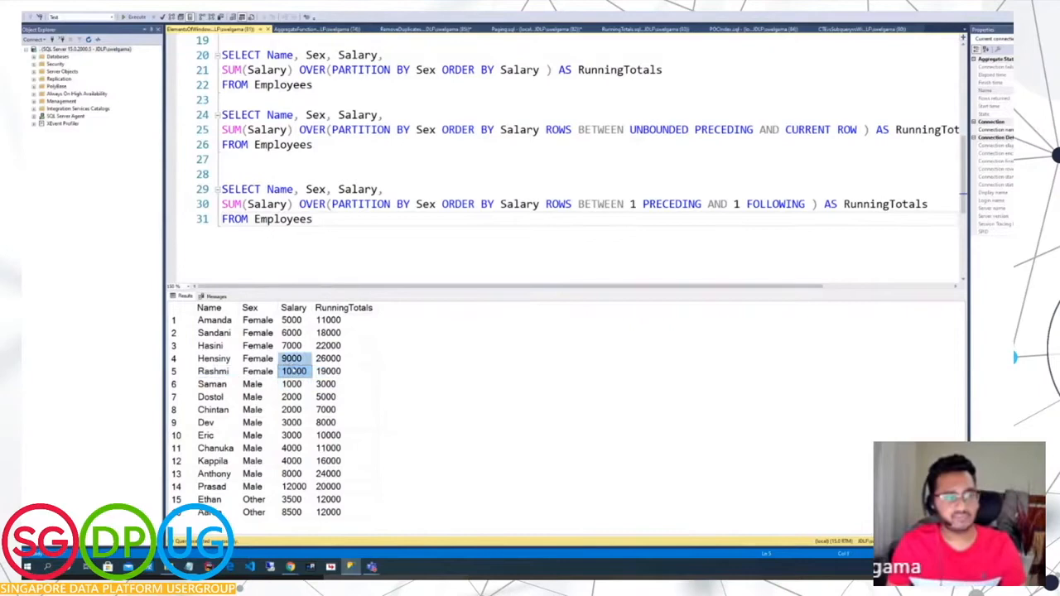
left_click(344, 371)
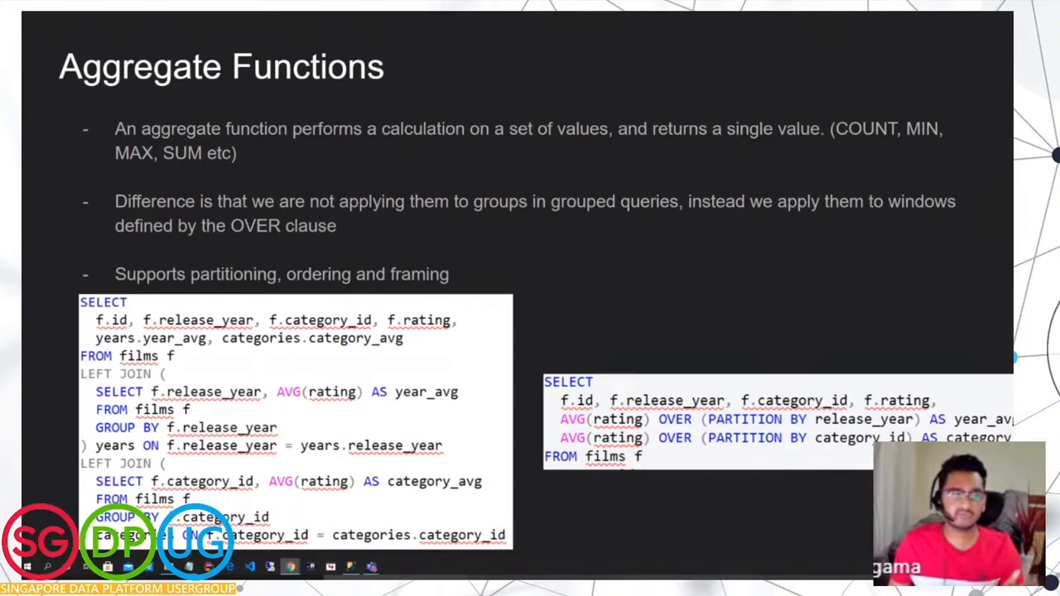
mouse_move(749, 163)
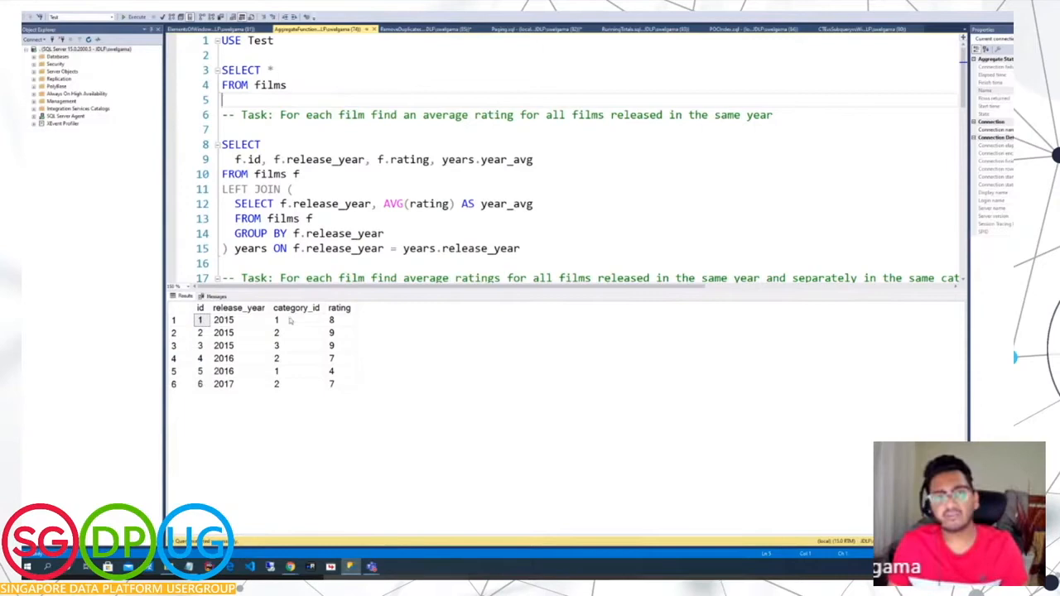
Step: Point out the first film's category_id of 1 and film 4's rating of 7
left_click(296, 320)
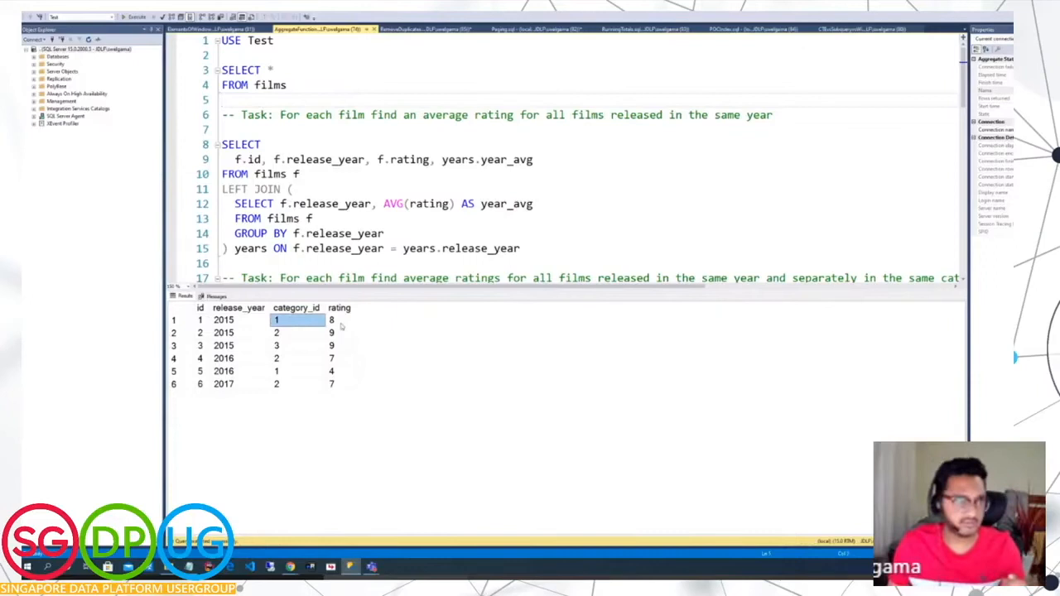
left_click(340, 358)
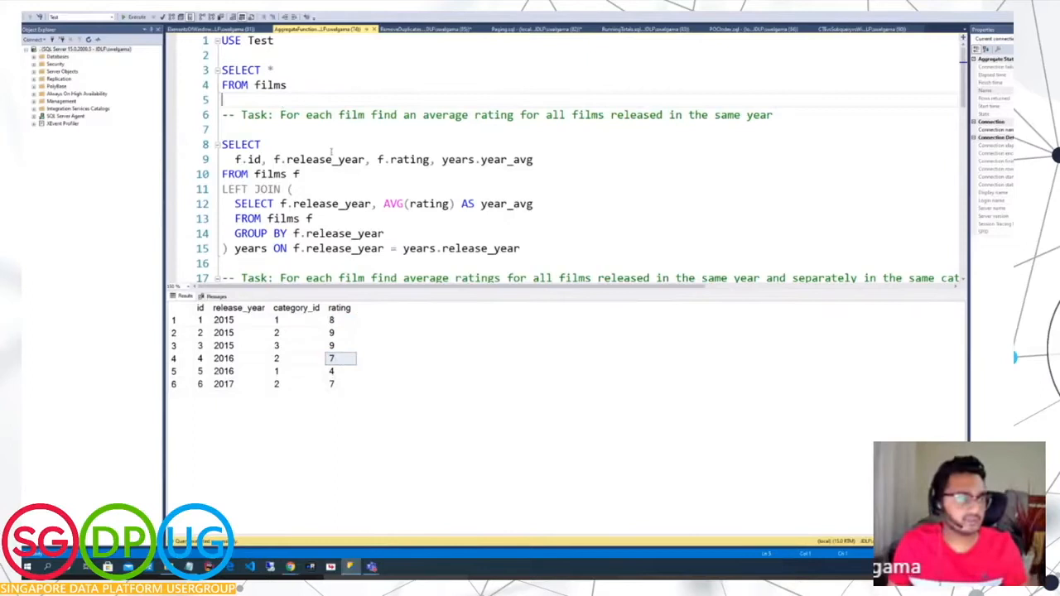
scroll("down", 3)
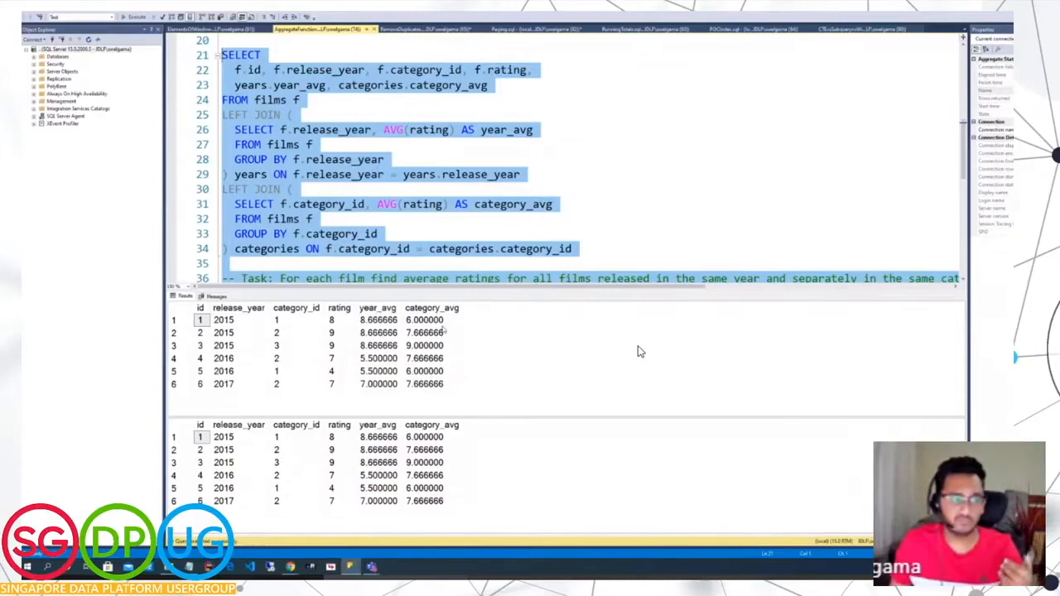
Step: Scroll between the LEFT JOIN and AVG() OVER queries, ending at the SET STATISTICS line
scroll("down", 3)
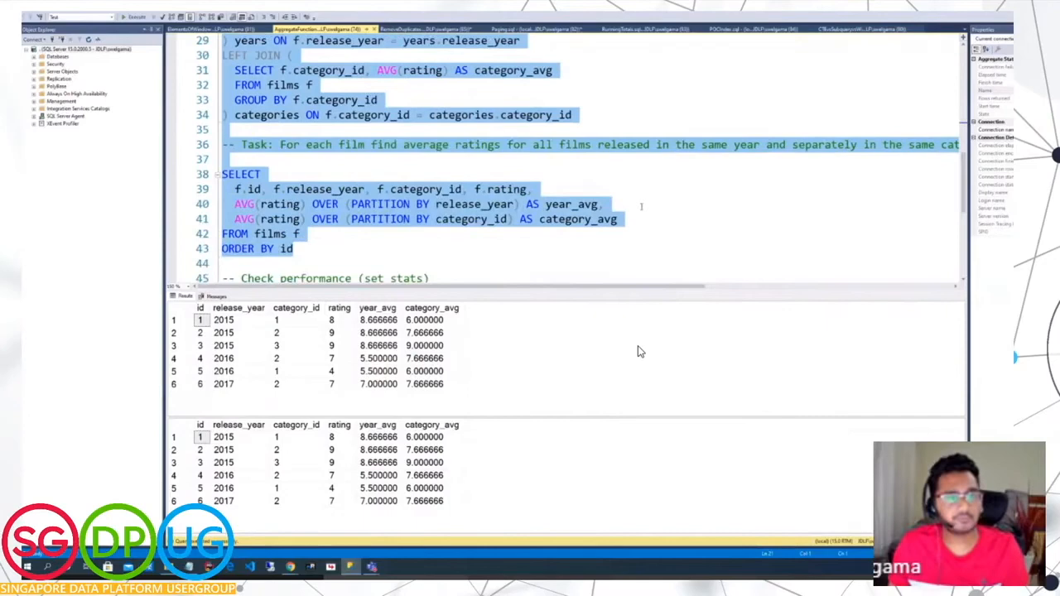
scroll("up", 3)
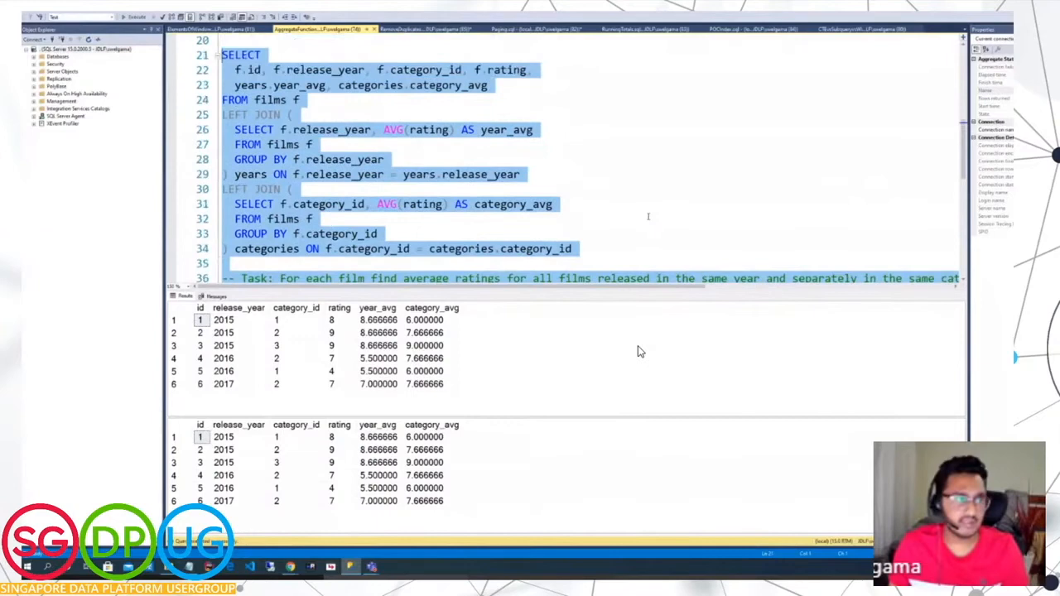
scroll("down", 3)
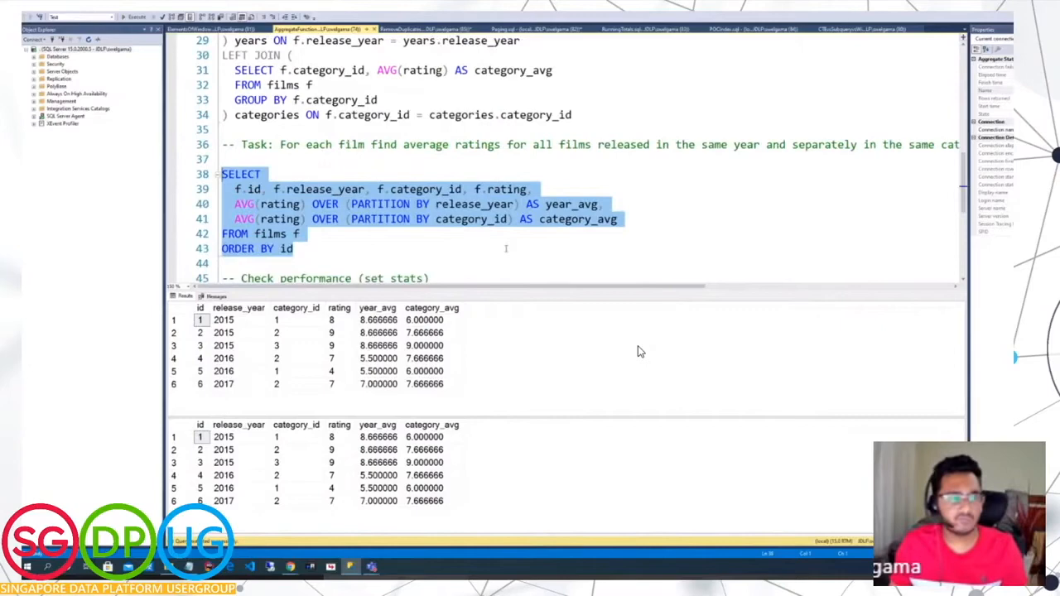
scroll("up", 3)
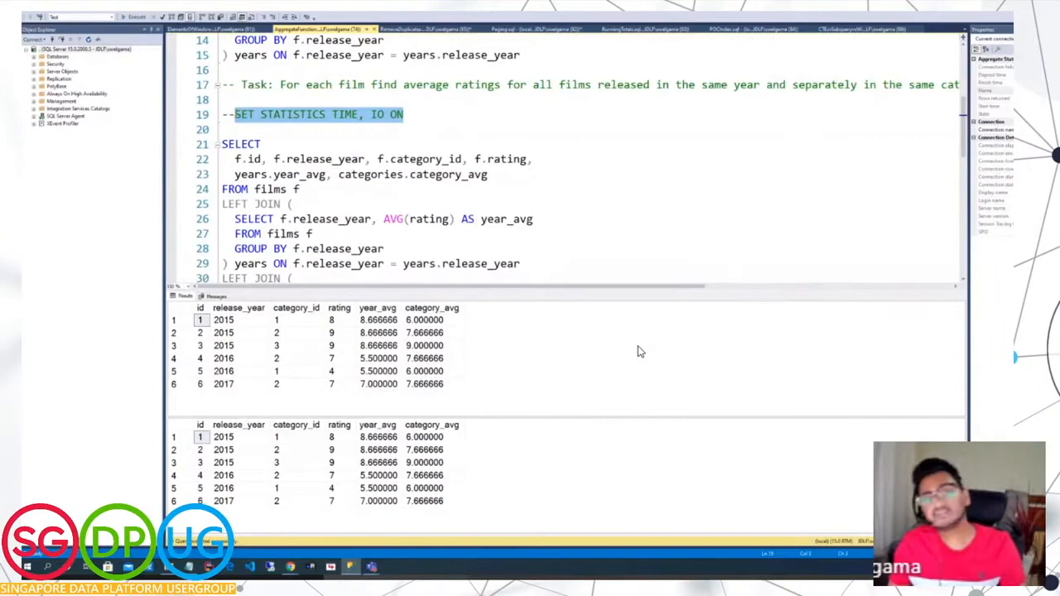
Step: Execute SET STATISTICS TIME, IO ON, then execute the LEFT JOIN and AVG() OVER queries
left_click(135, 17)
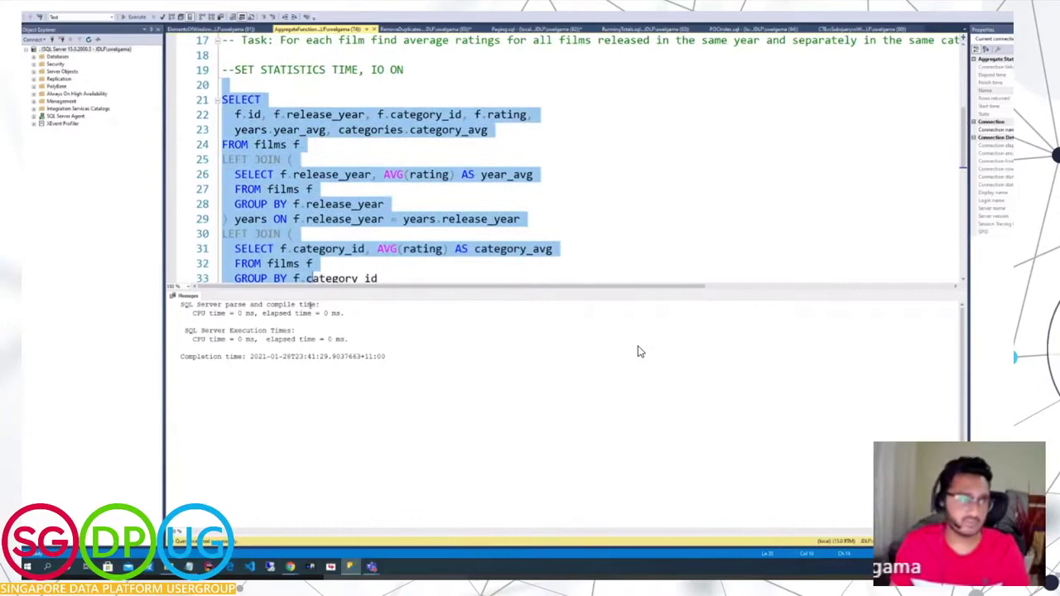
left_click(136, 16)
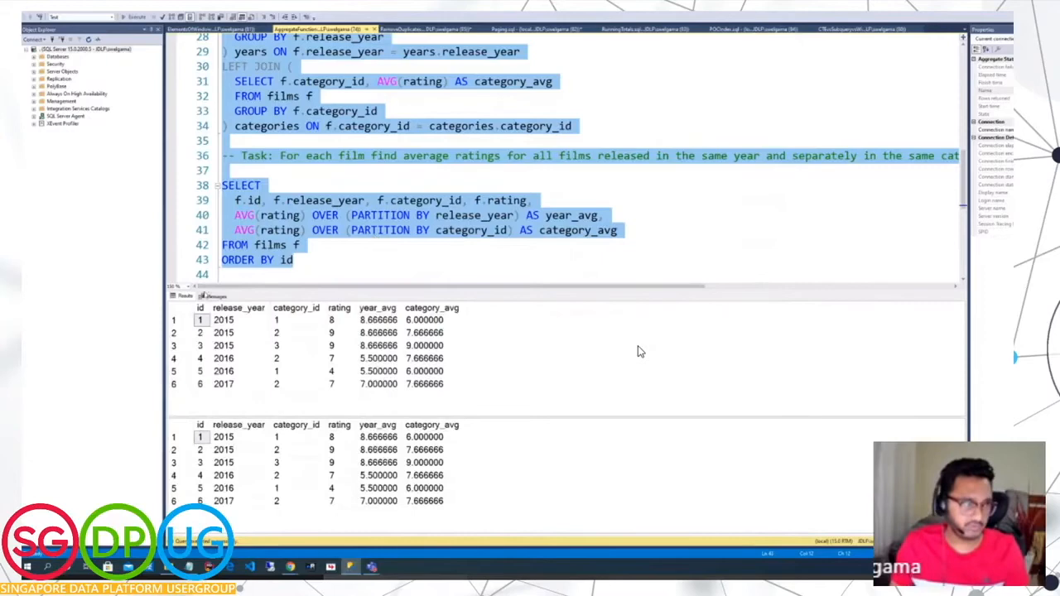
Step: Highlight the Worktable line showing 6 scans and 50 logical reads
left_click(214, 295)
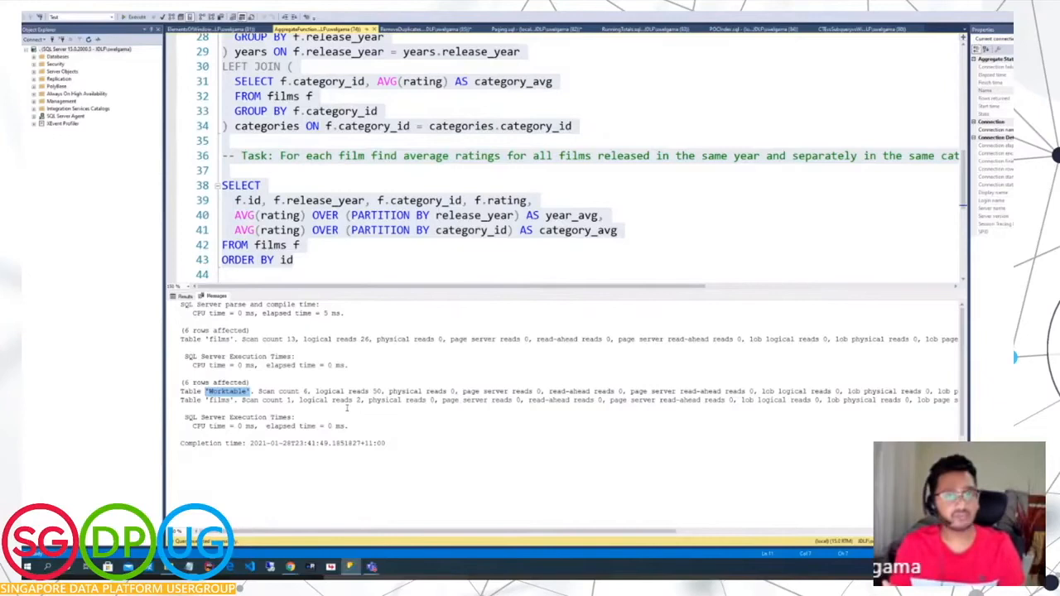
scroll("up", 3)
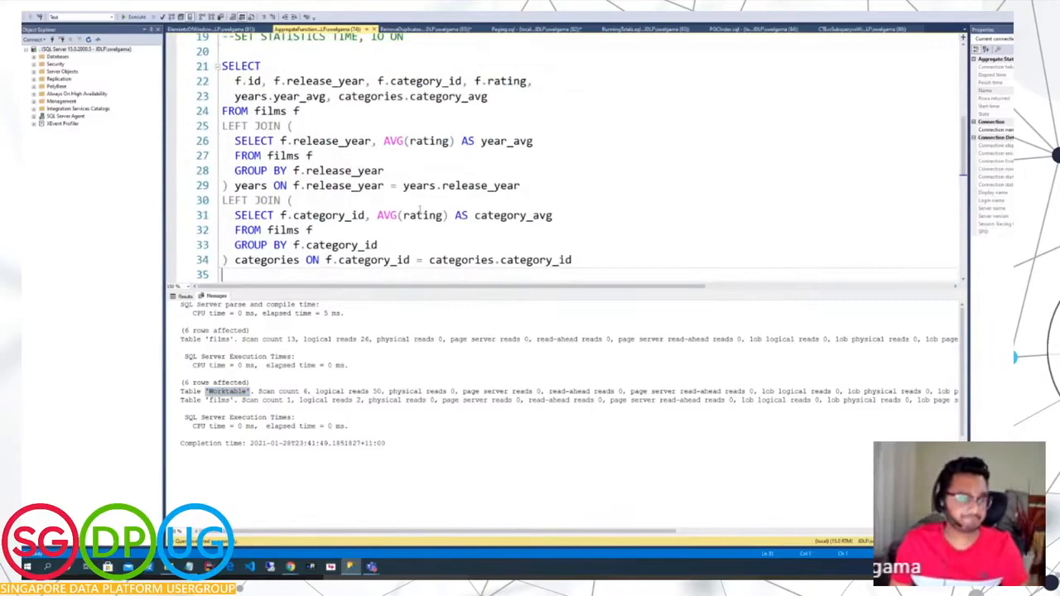
scroll("down", 3)
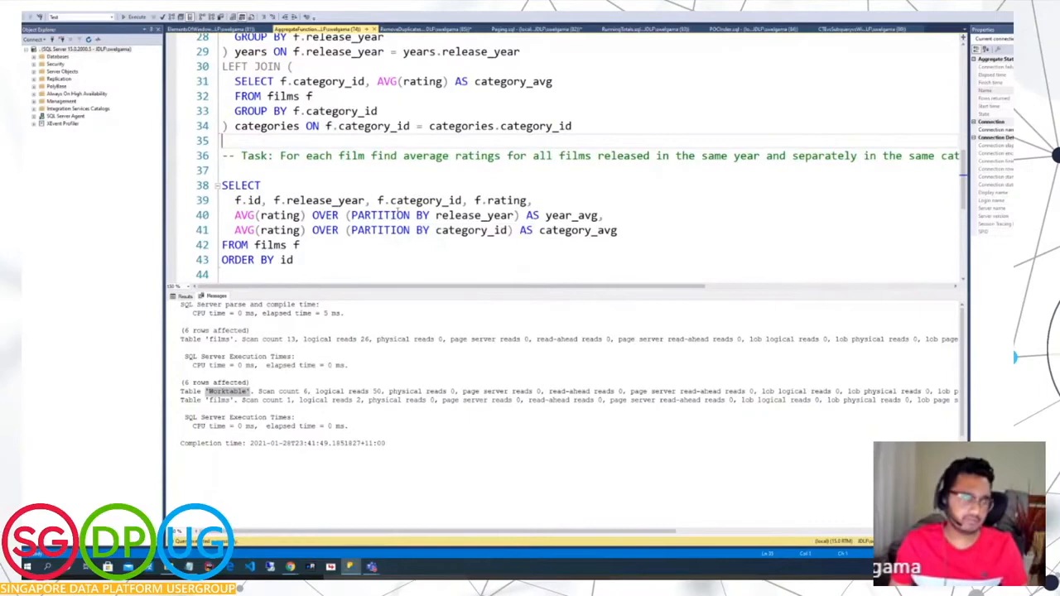
left_click_drag(222, 184, 293, 259)
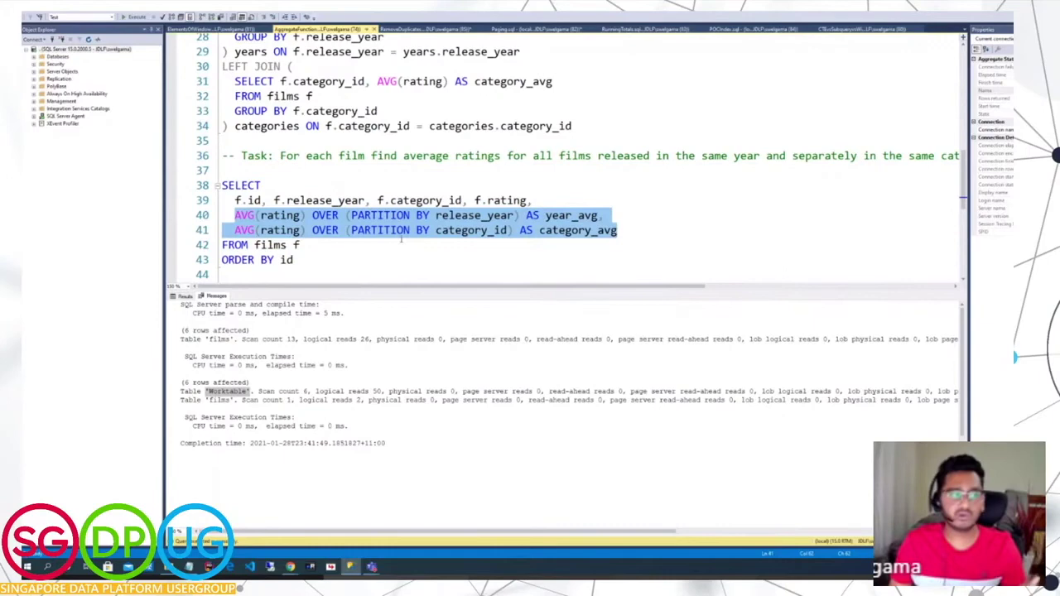
scroll("up", 3)
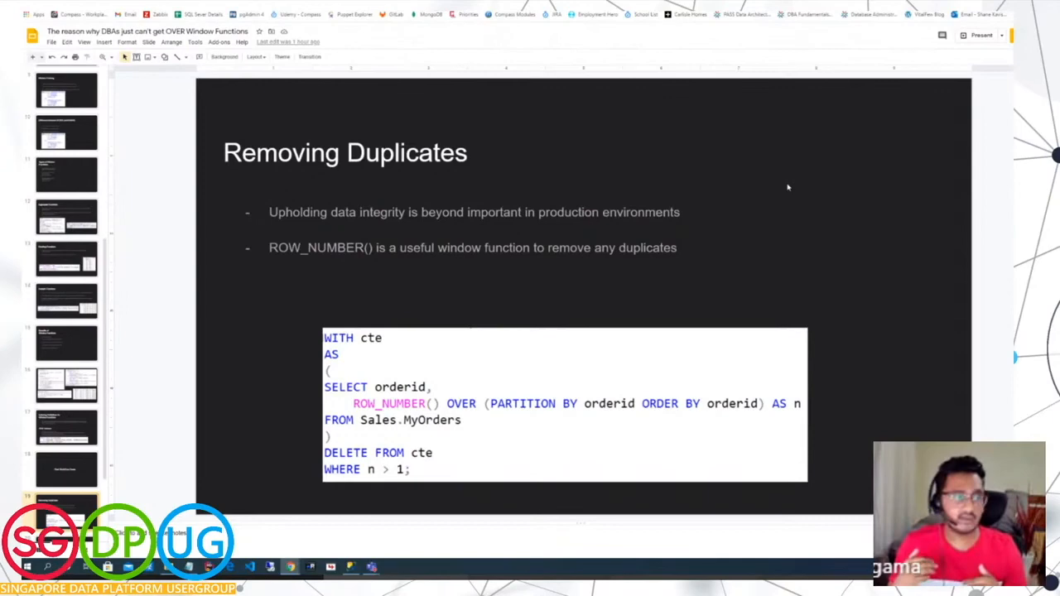
mouse_move(314, 549)
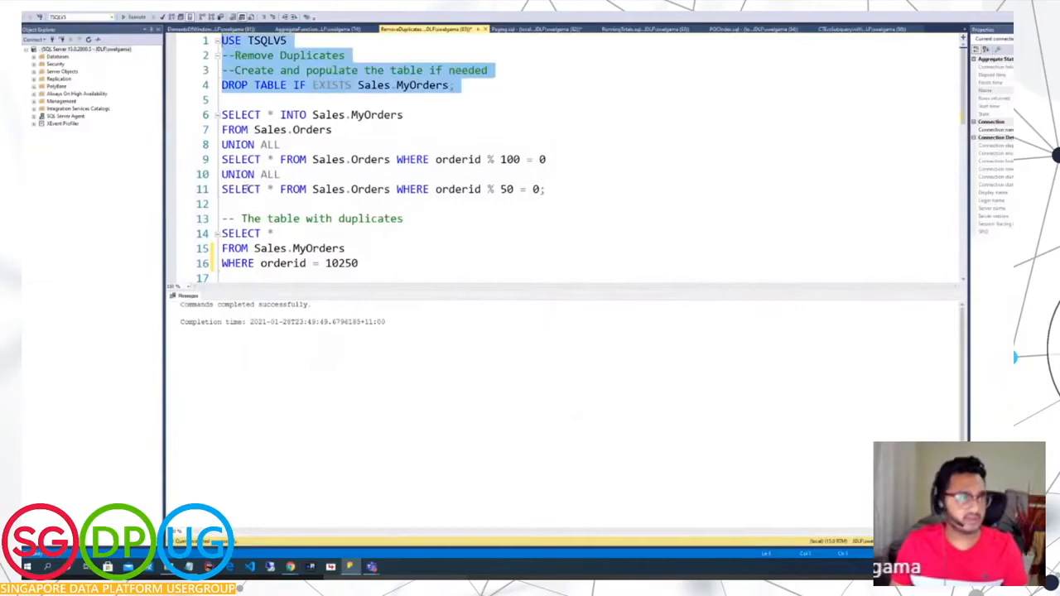
Step: Execute the USE and DROP TABLE IF EXISTS Sales.MyOrders lines of RemoveDuplicates.sql
left_click(136, 16)
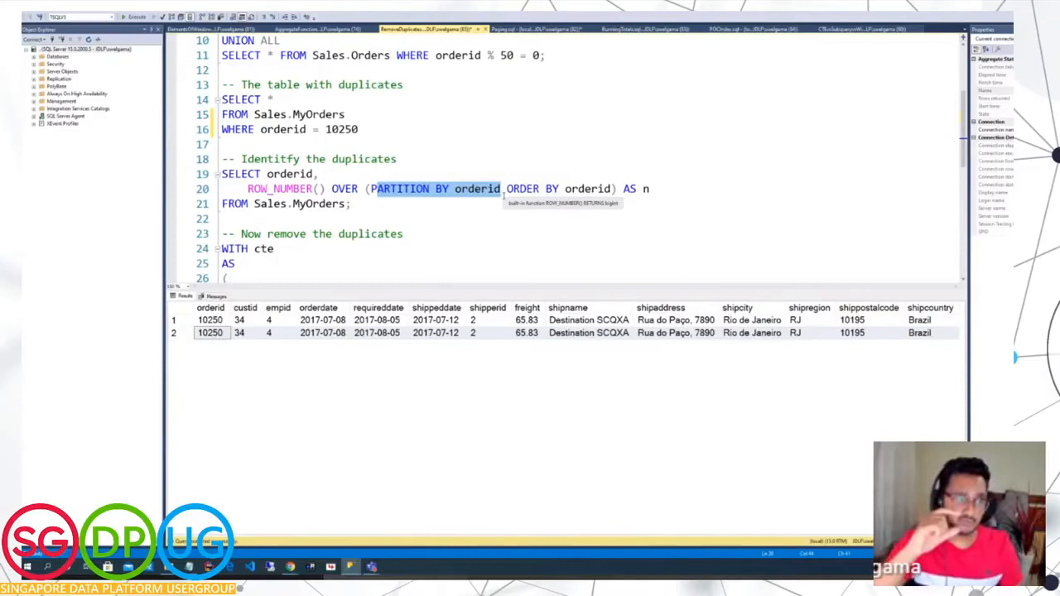
Step: Run ROW_NUMBER() OVER (PARTITION BY orderid) and highlight order 10250's rows numbered 1–2
left_click(132, 17)
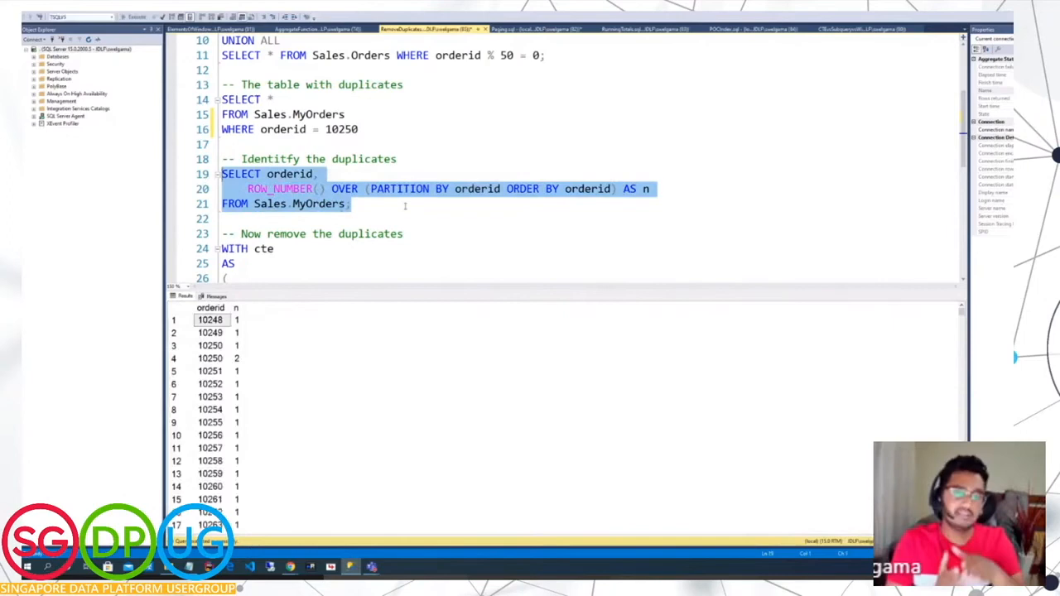
left_click(210, 345)
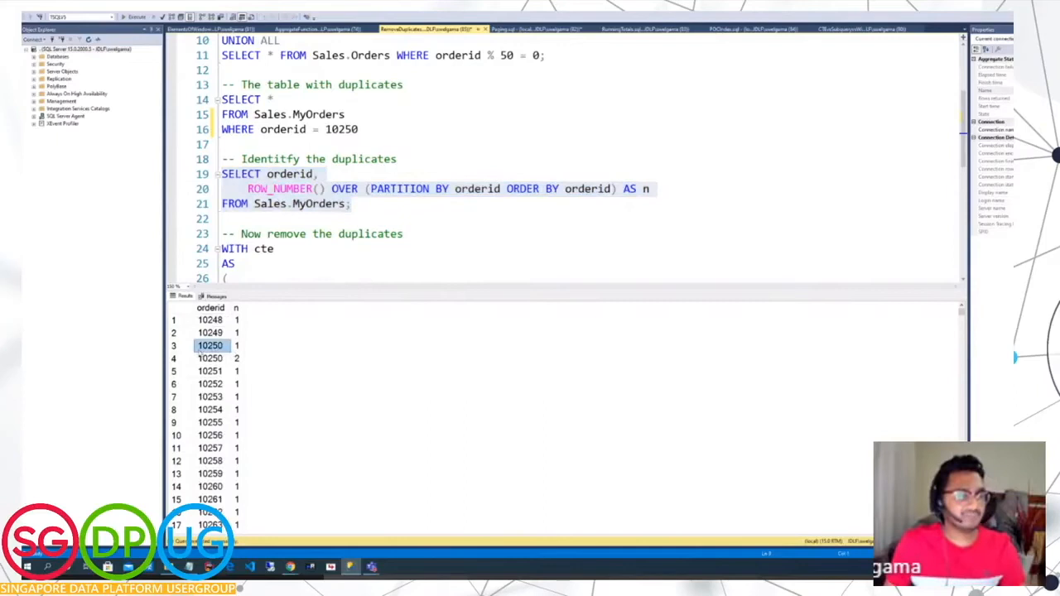
left_click(236, 346)
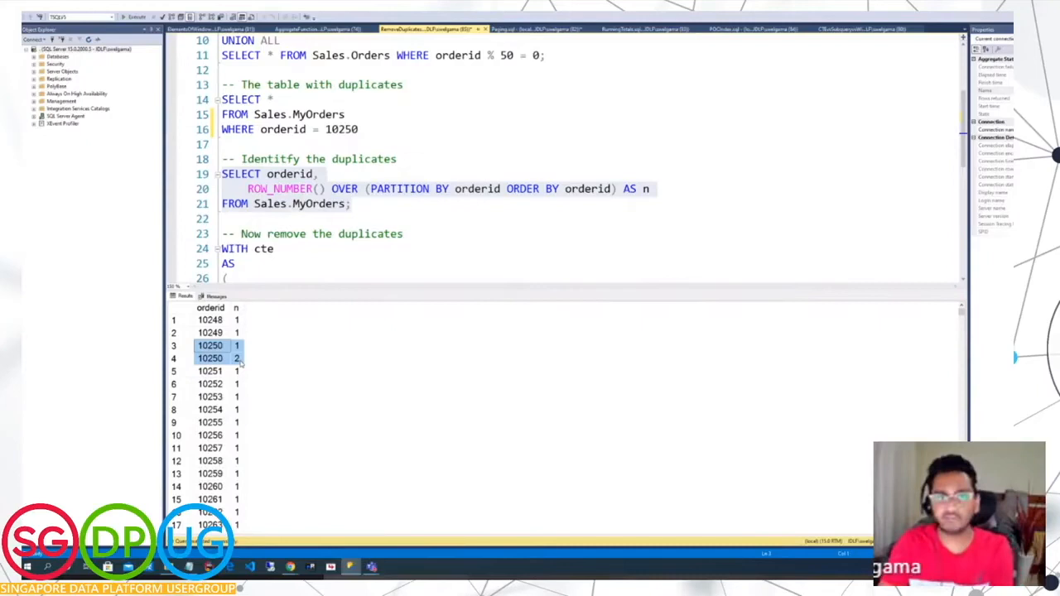
scroll("down", 3)
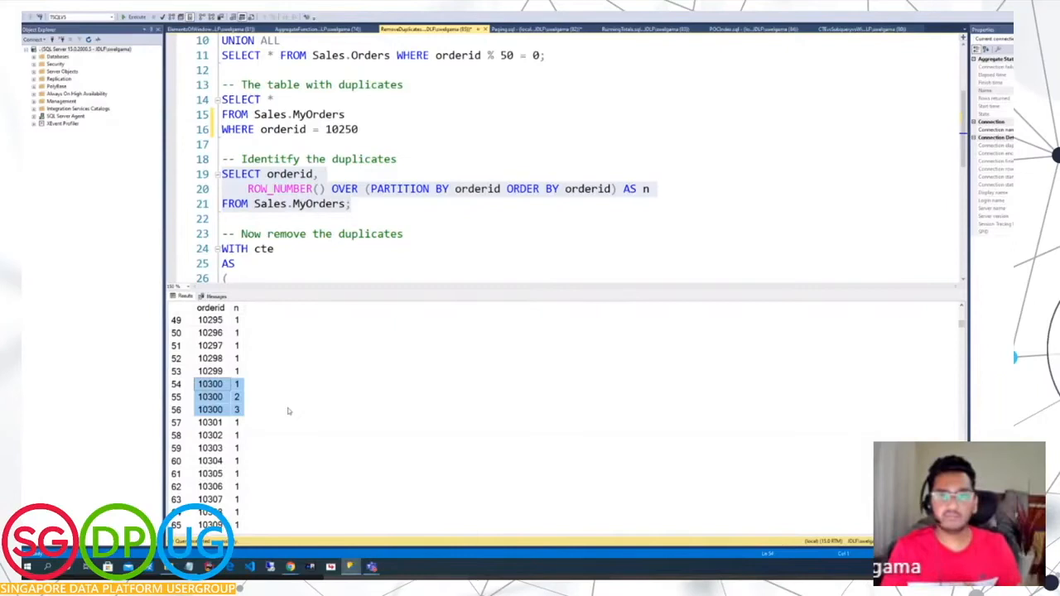
scroll("down", 3)
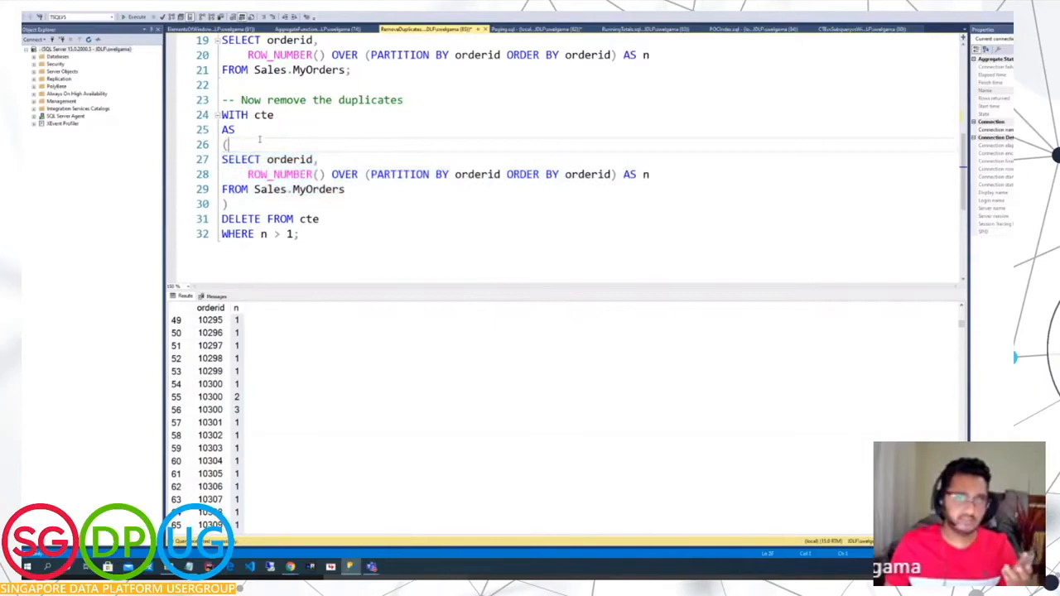
Step: Run the CTE DELETE WHERE n > 1 removing 25 rows, then rerun the orderid 10250 check
left_click_drag(221, 114, 299, 234)
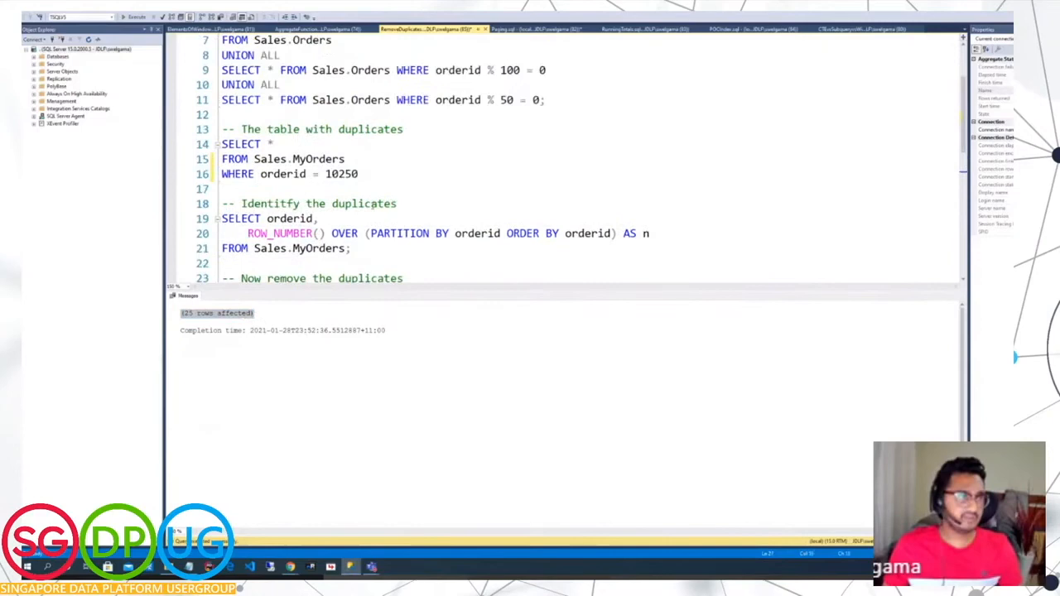
left_click(137, 17)
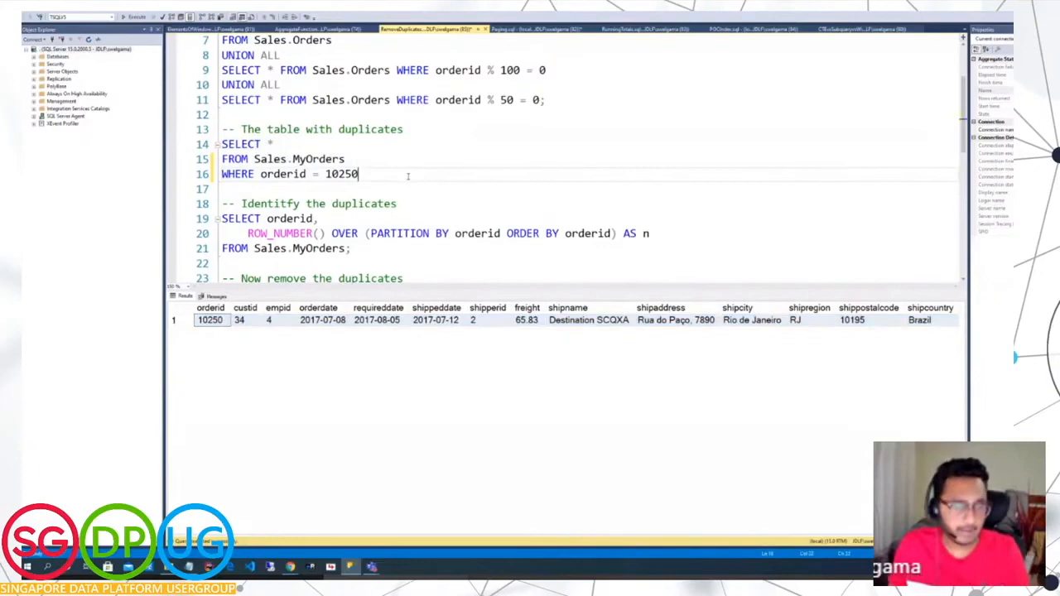
Step: Scroll the Paging script to its CREATE INDEX statement on Sales.Orders
scroll("down", 3)
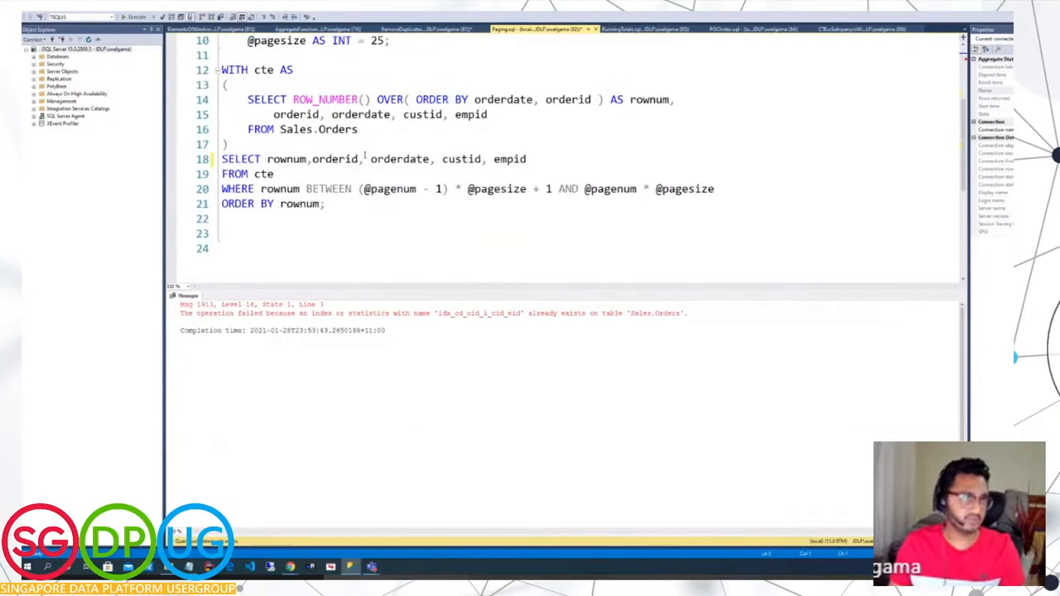
Step: Run the inner ROW_NUMBER() OVER (ORDER BY orderdate, orderid) query from the paging CTE
scroll("up", 3)
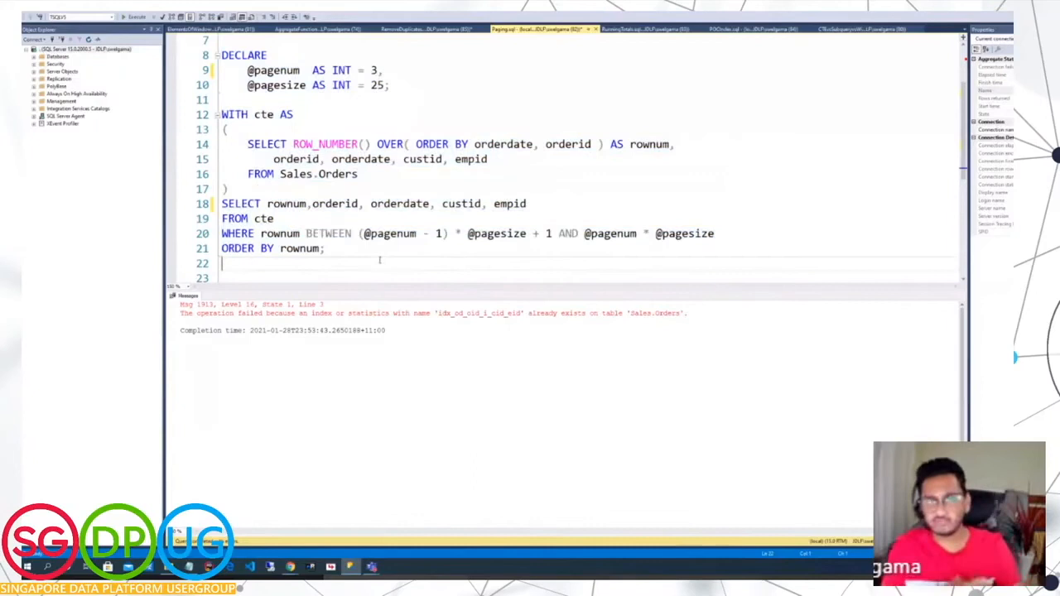
double_click(377, 85)
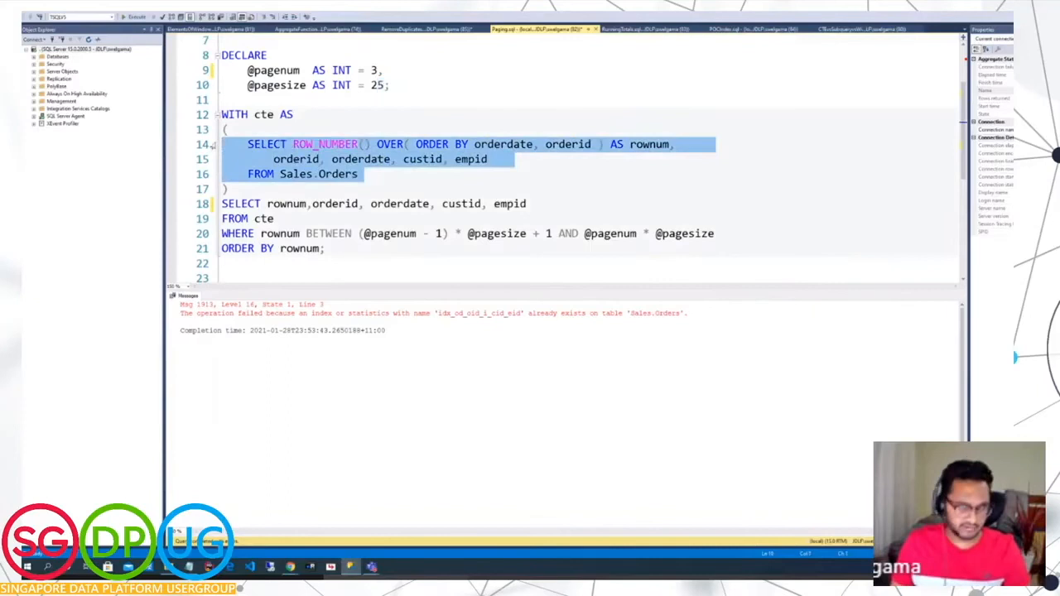
left_click(135, 17)
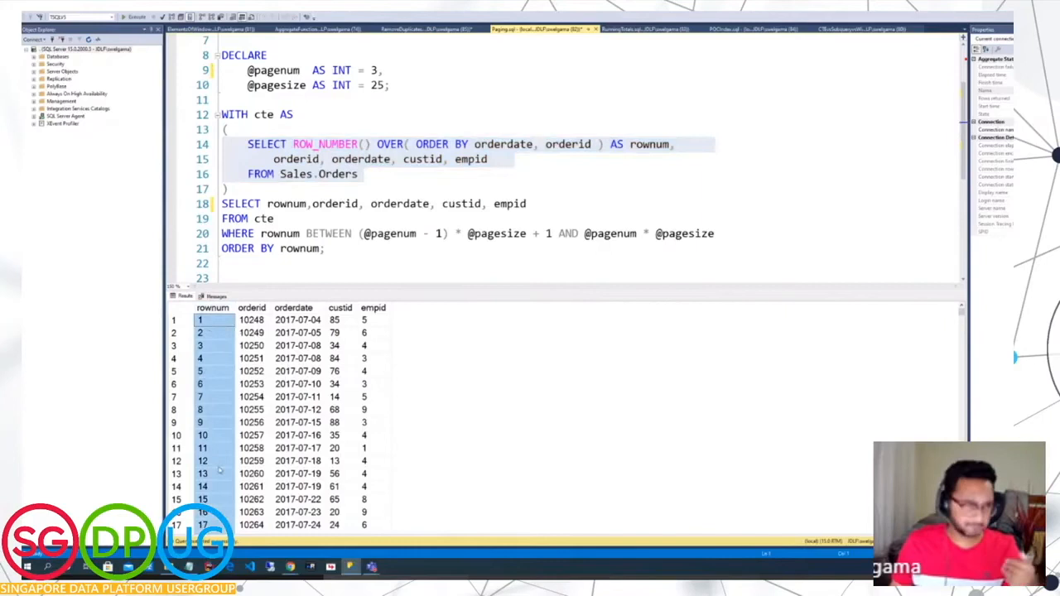
Step: Select and run the full paging query, returning page 3 from row 51 onward
left_click(241, 203)
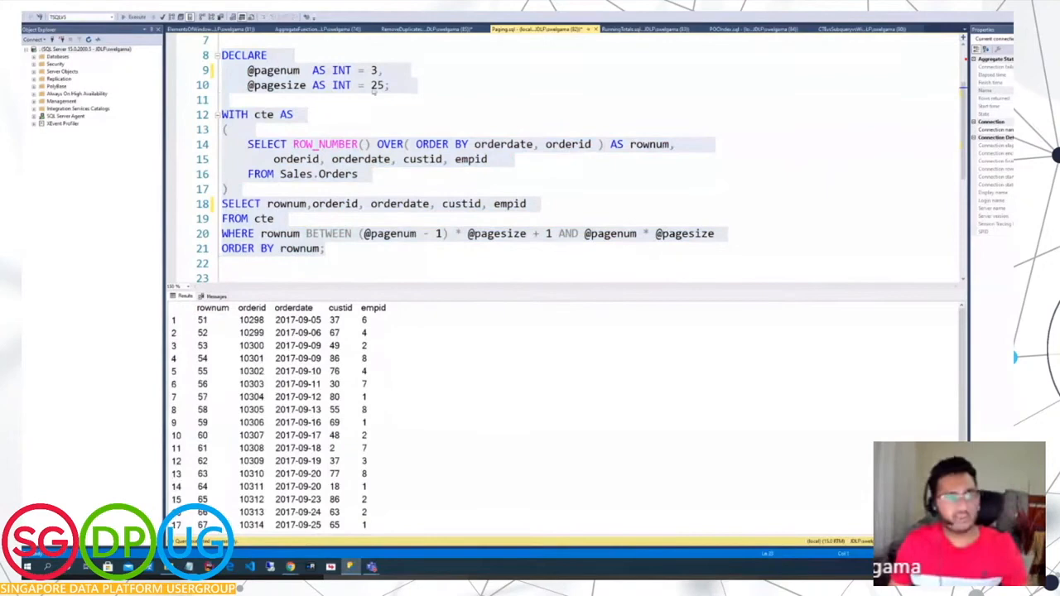
double_click(376, 85)
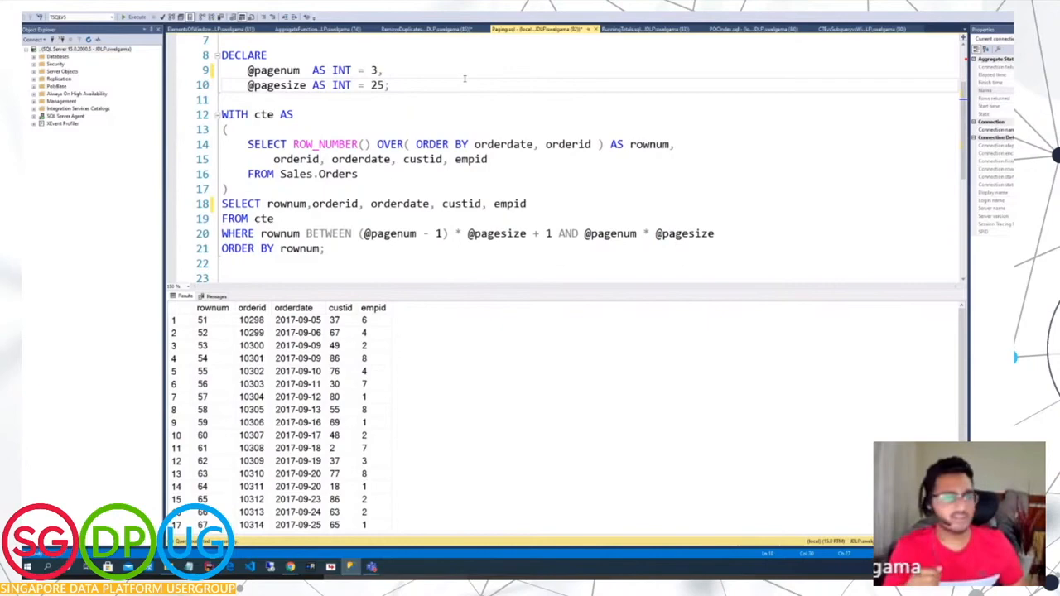
double_click(325, 143)
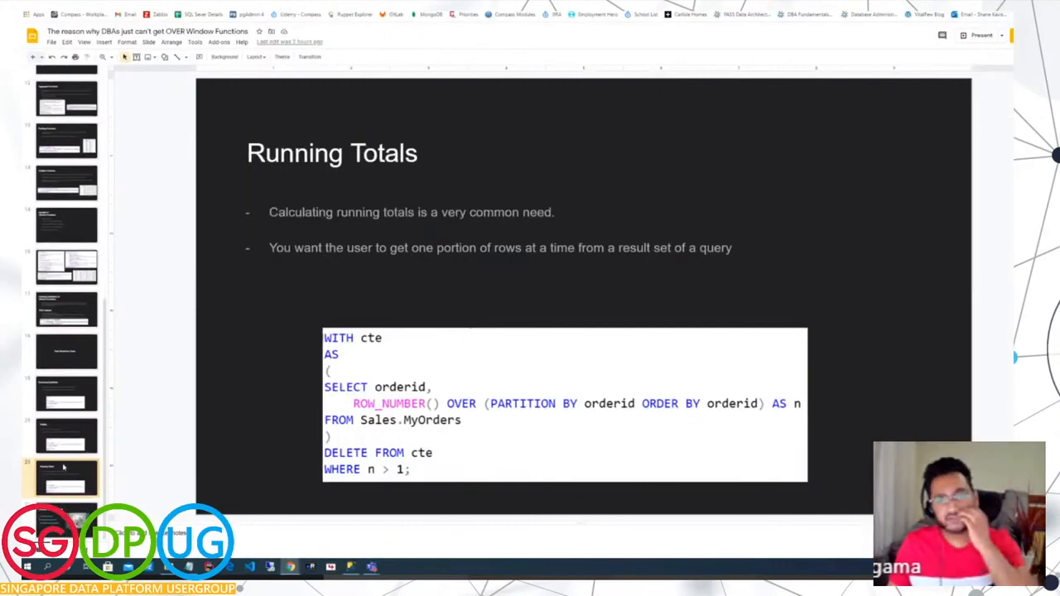
Step: Present the final Thanks for Listening slide with Twitter, blog and email
left_click(66, 476)
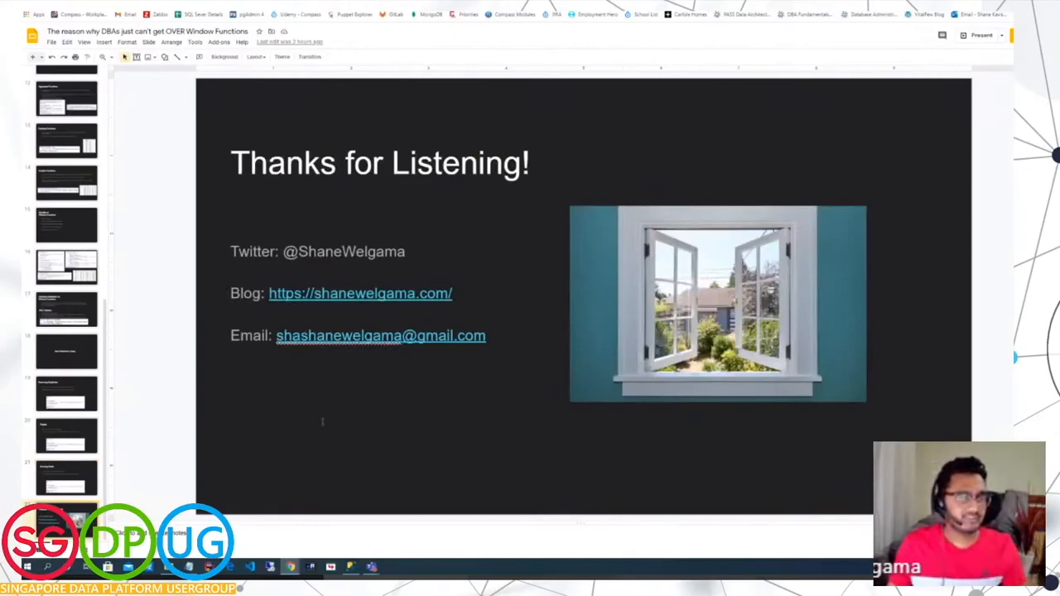
left_click(980, 34)
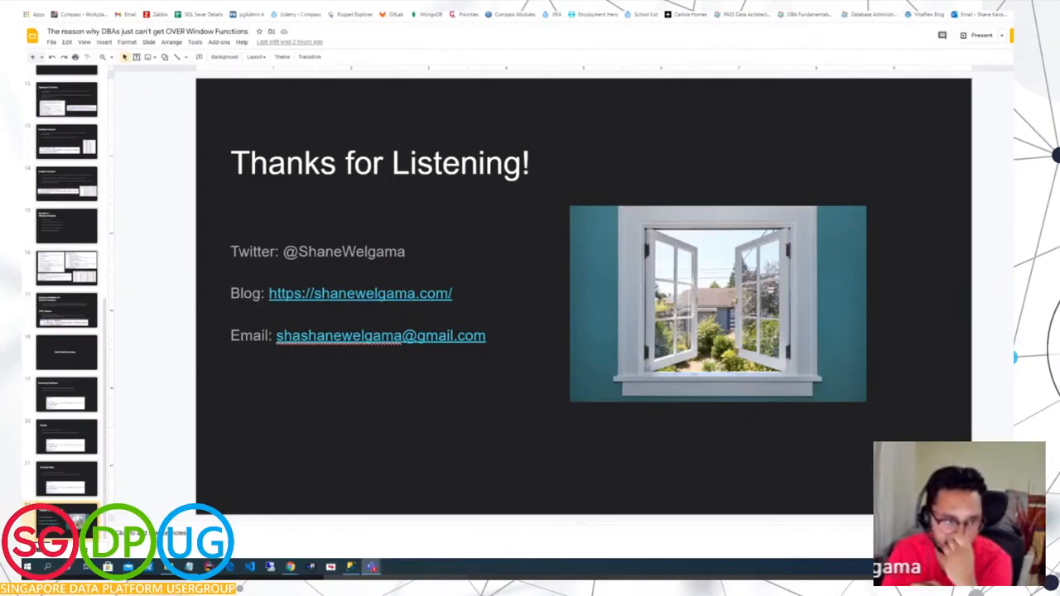
Step: Open the Microsoft Docs Analytic Functions page and highlight PERCENTILE_CONT and PERCENTILE_DISC
left_click(289, 566)
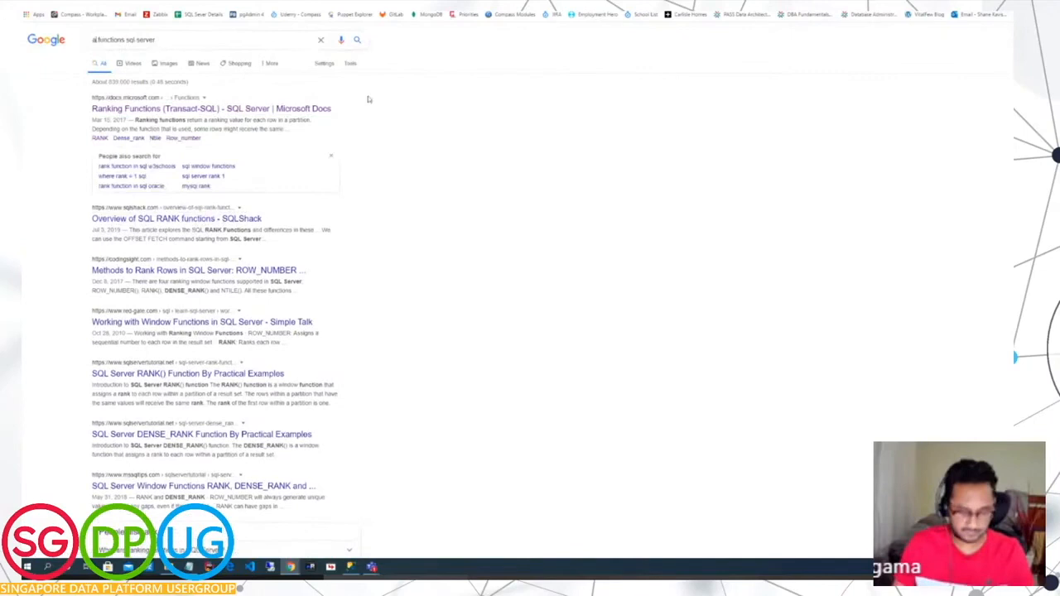
left_click(210, 108)
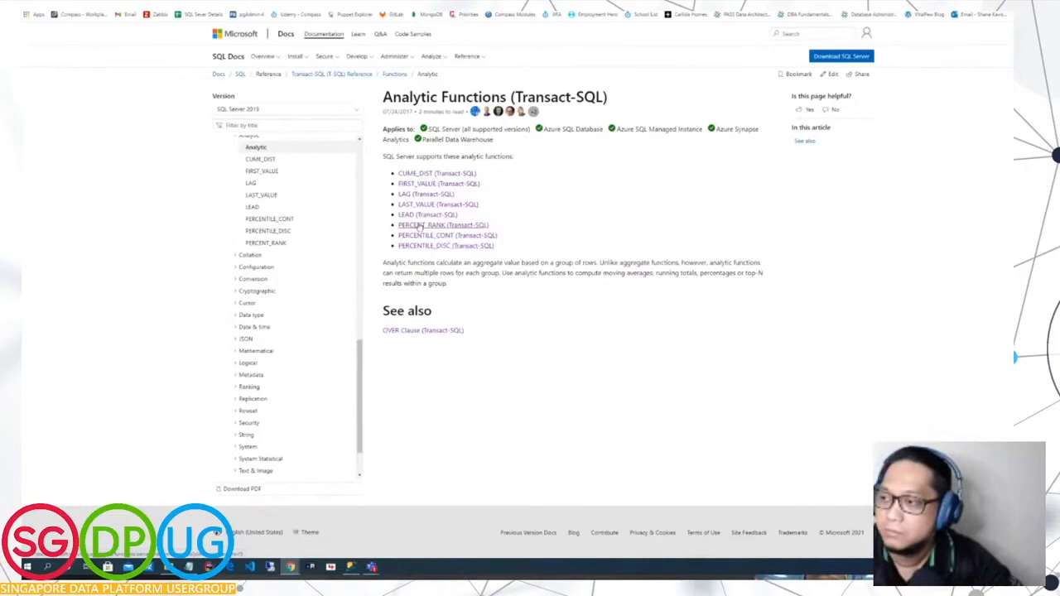
left_click_drag(398, 235, 496, 245)
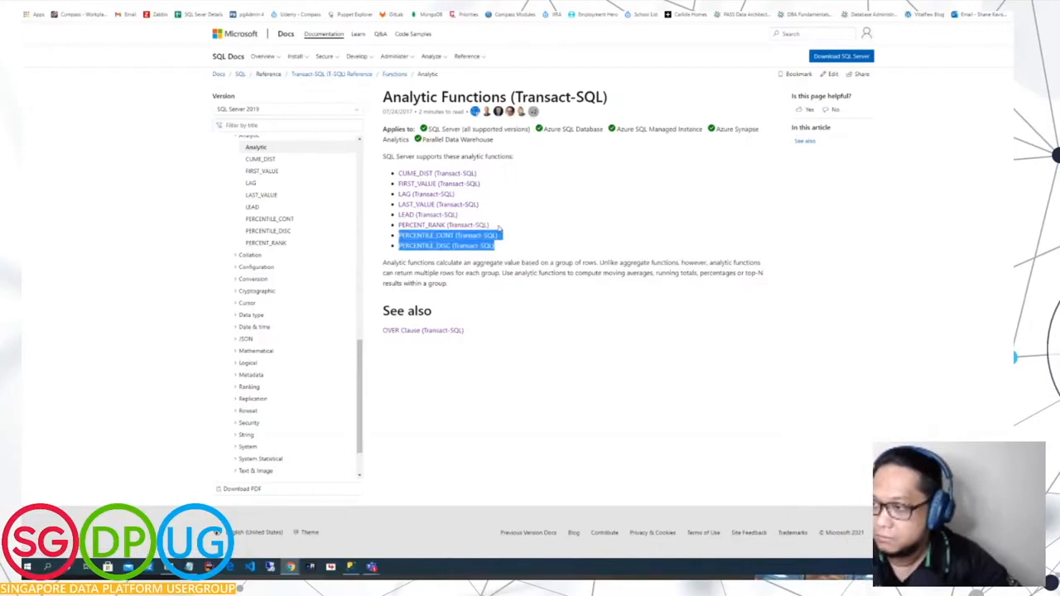